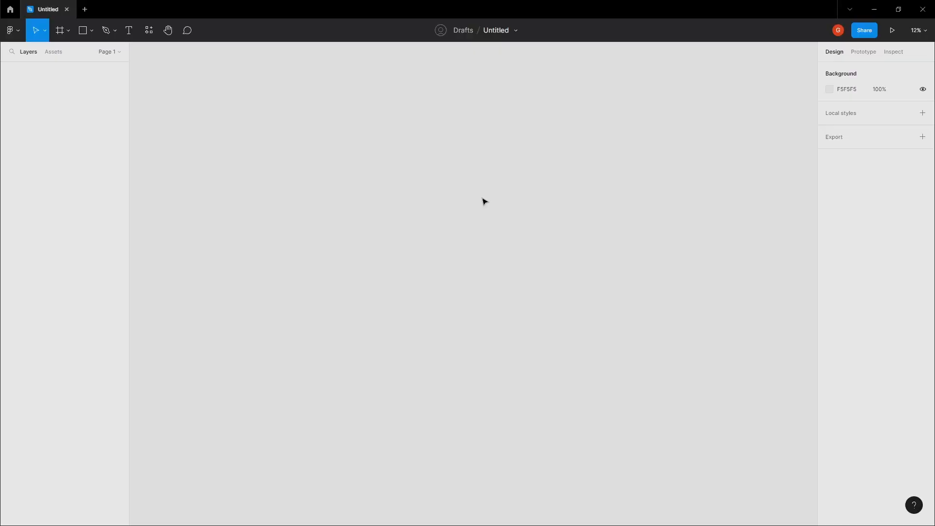
mouse_move(460, 222)
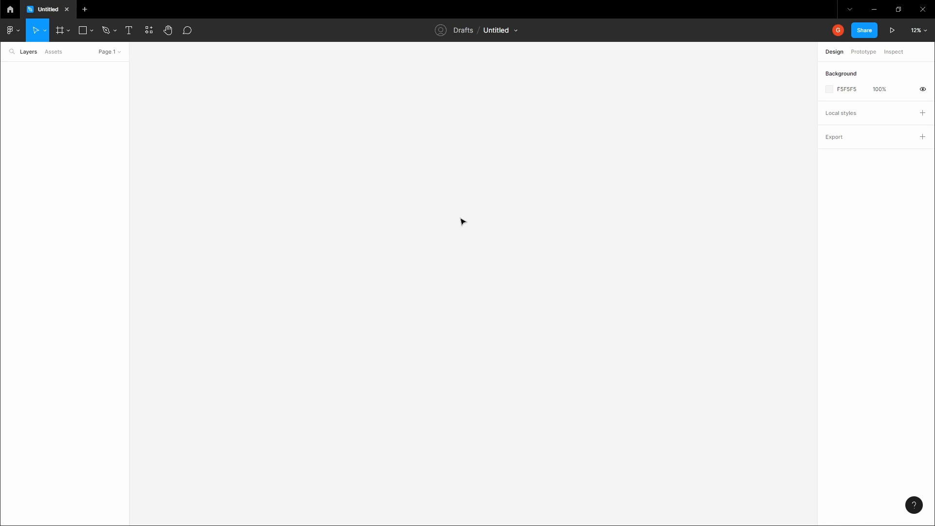
mouse_move(463, 218)
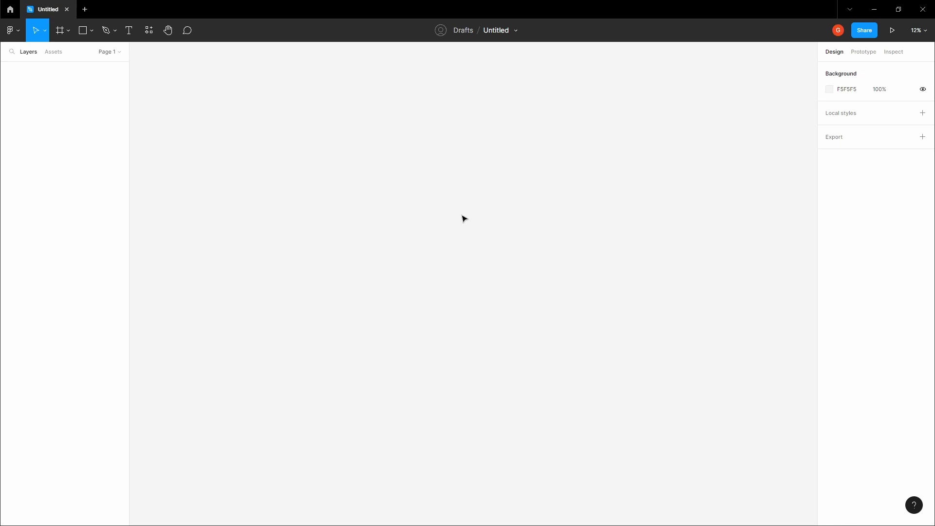
mouse_move(445, 222)
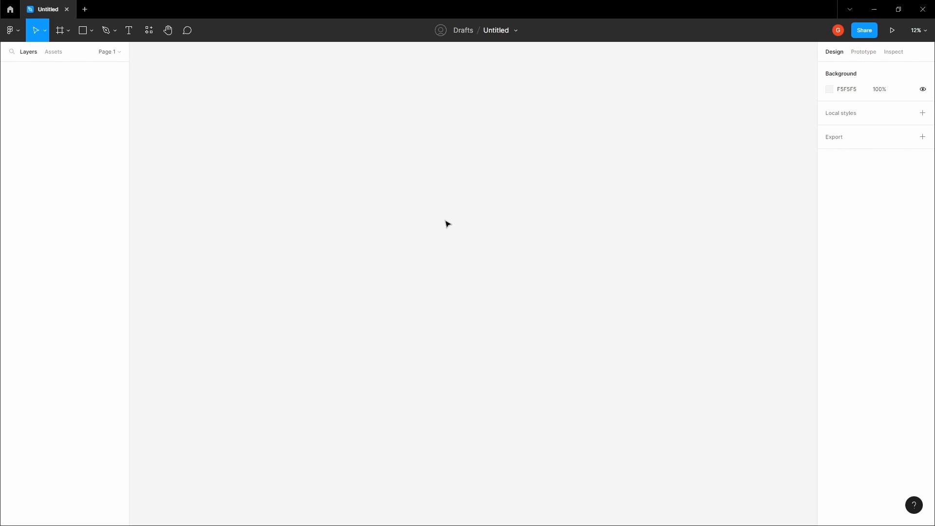
mouse_move(428, 218)
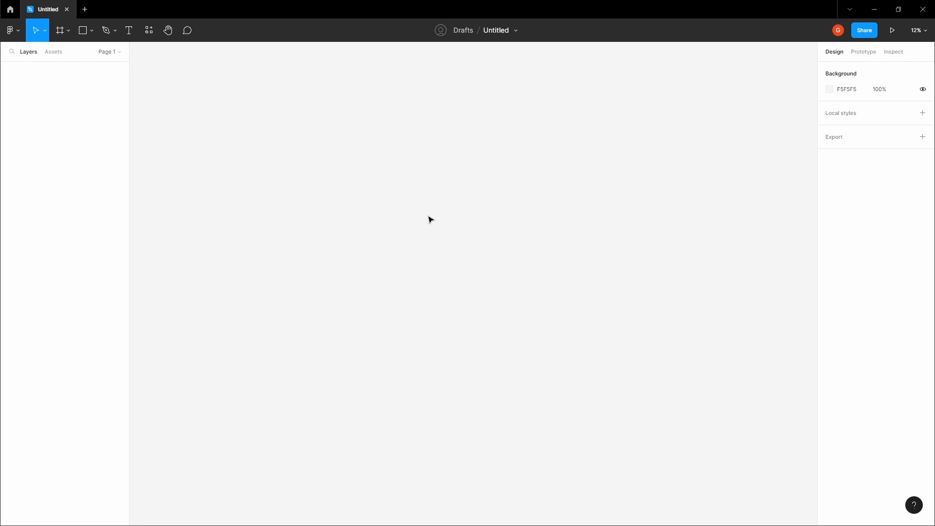
mouse_move(415, 204)
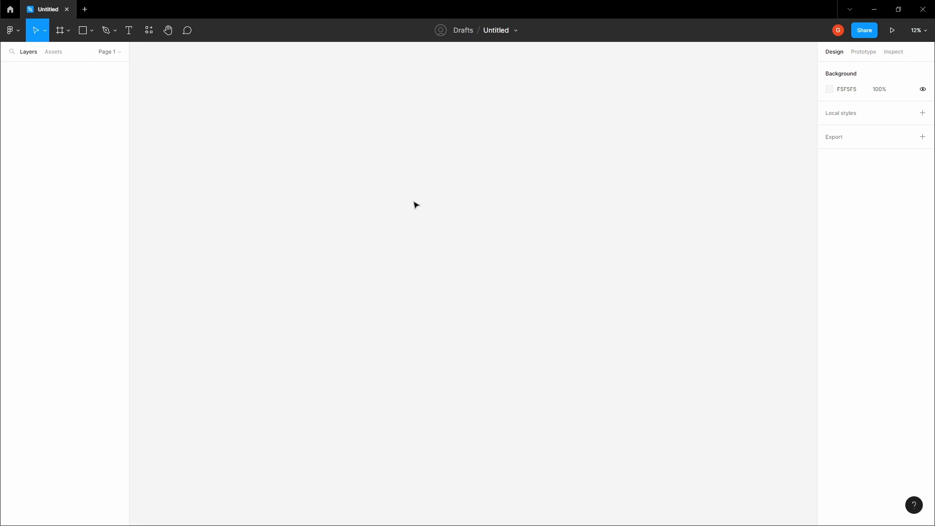
mouse_move(439, 217)
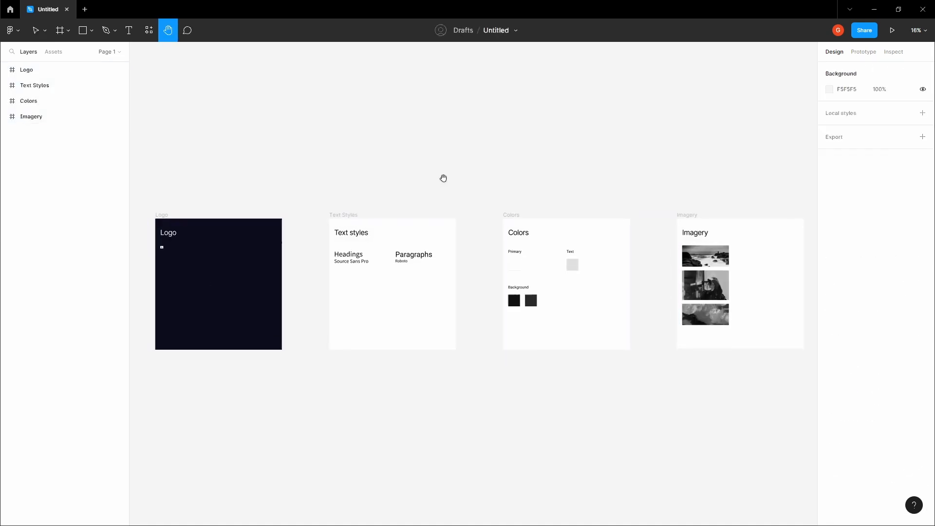
Add a dark Desktop - 5 frame in empty space beside the style-guide boards.
left_click_drag(444, 177, 434, 156)
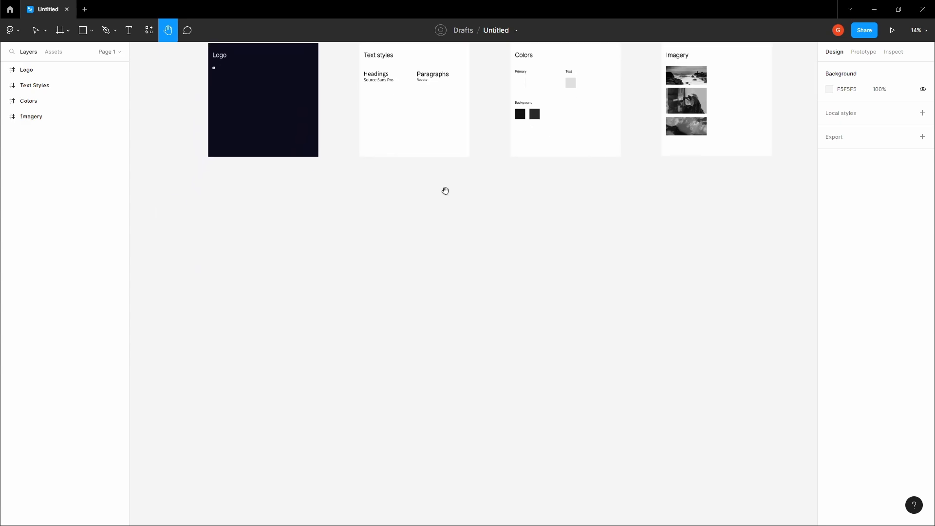
left_click(61, 30)
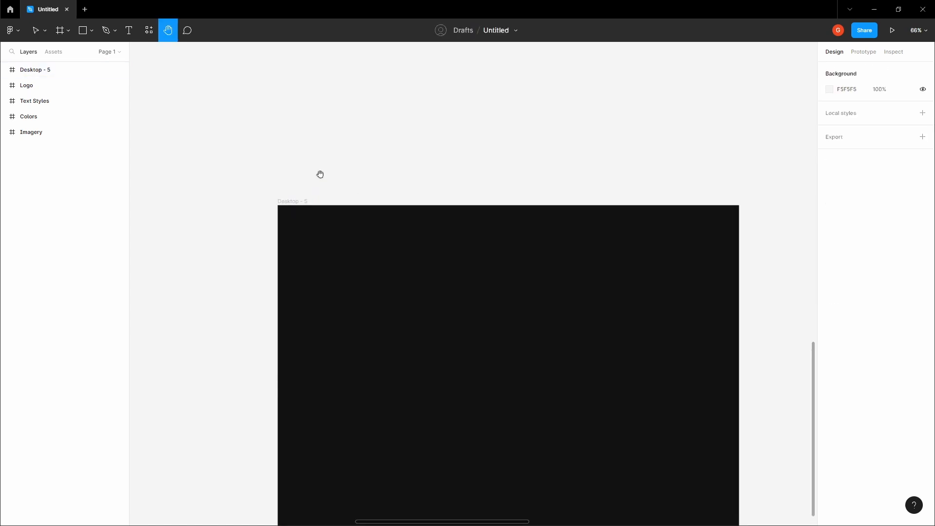
Draw a 64-pixel-tall header frame spanning the full 1440 page width.
left_click(60, 30)
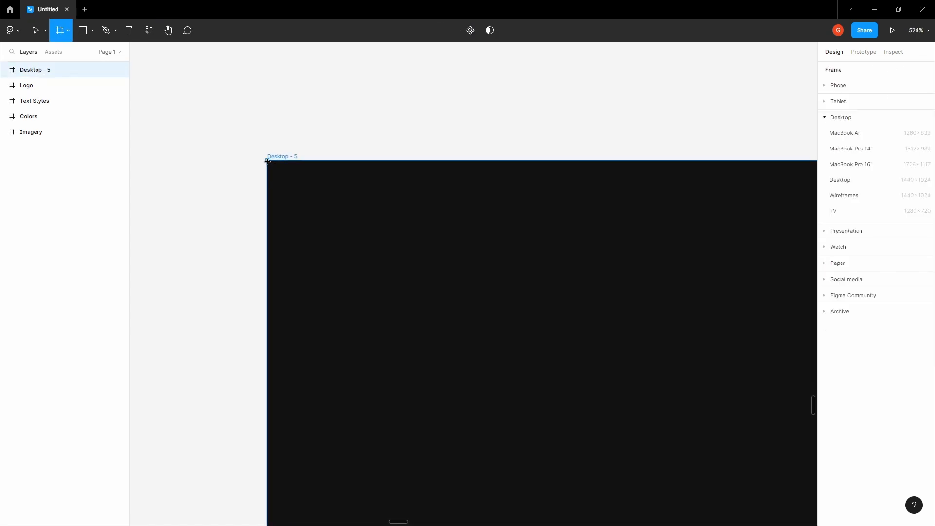
left_click_drag(267, 161, 315, 242)
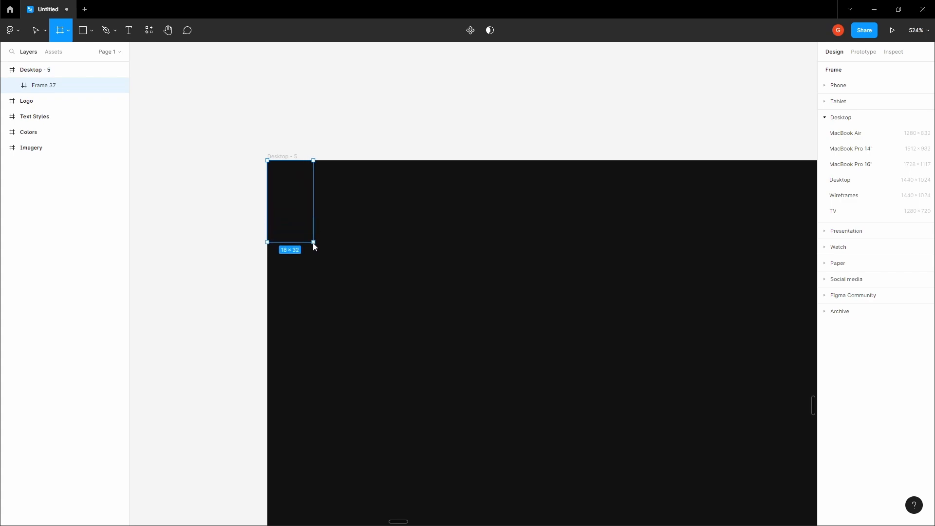
left_click_drag(313, 243, 316, 316)
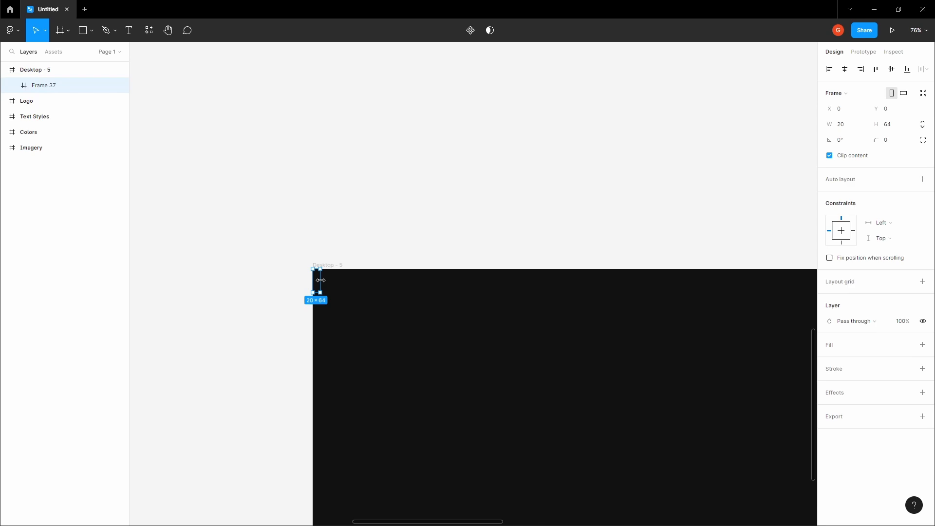
left_click_drag(320, 281, 411, 256)
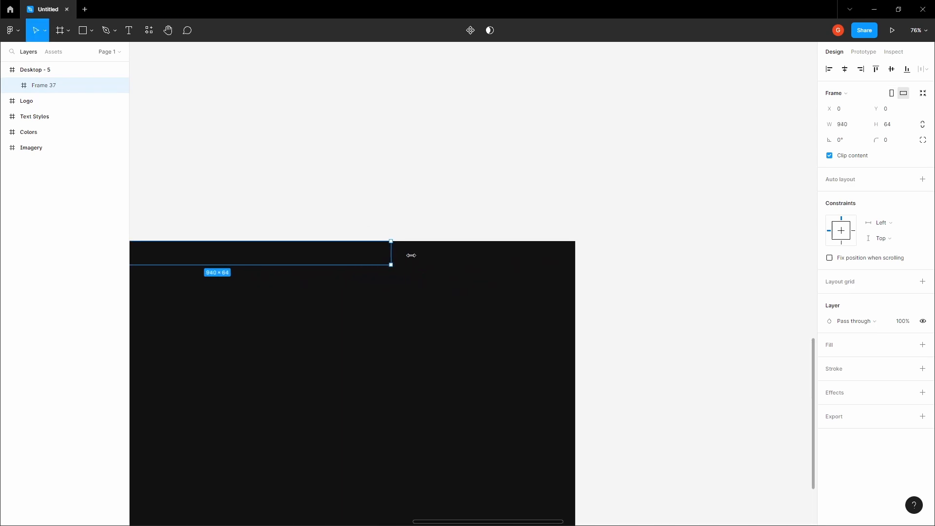
left_click_drag(391, 251, 574, 252)
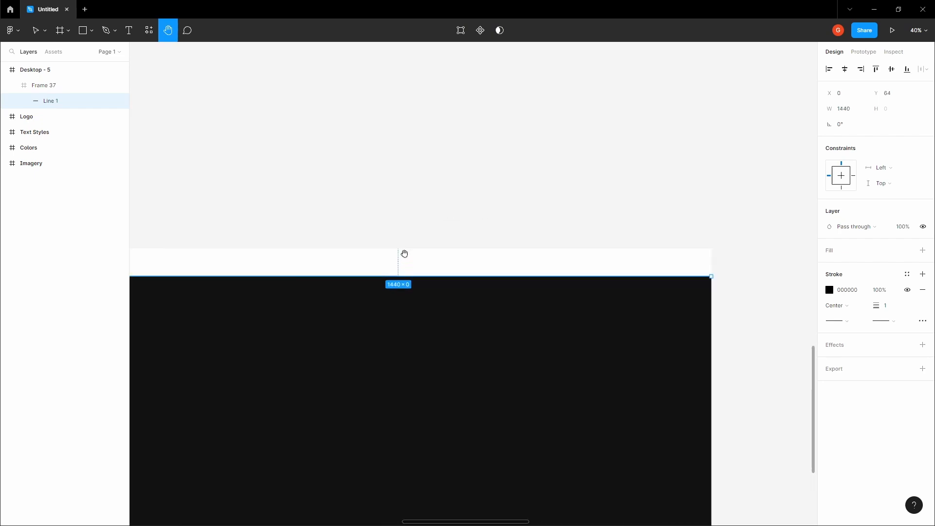
Add a full-width divider line at Y 64 with stroke colour #2B2B2B.
scroll("down", 3)
type("2B2B2B")
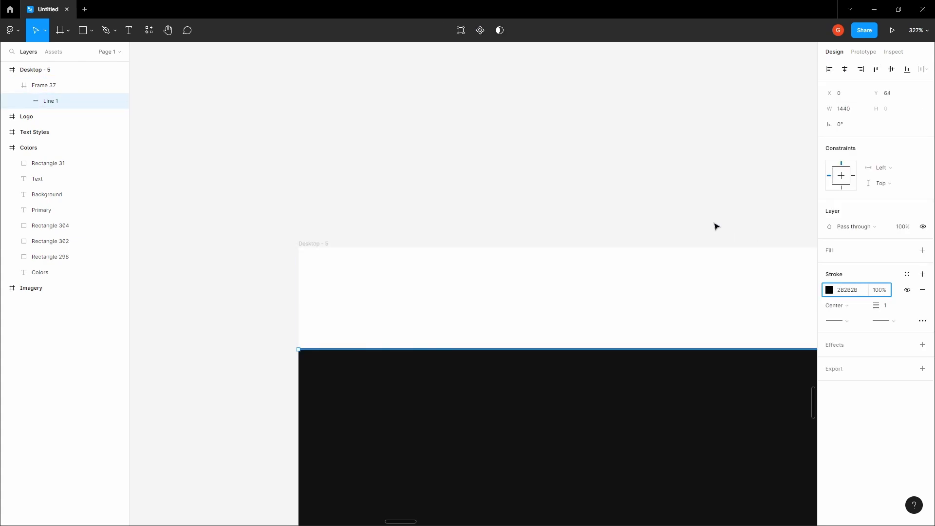
left_click(44, 86)
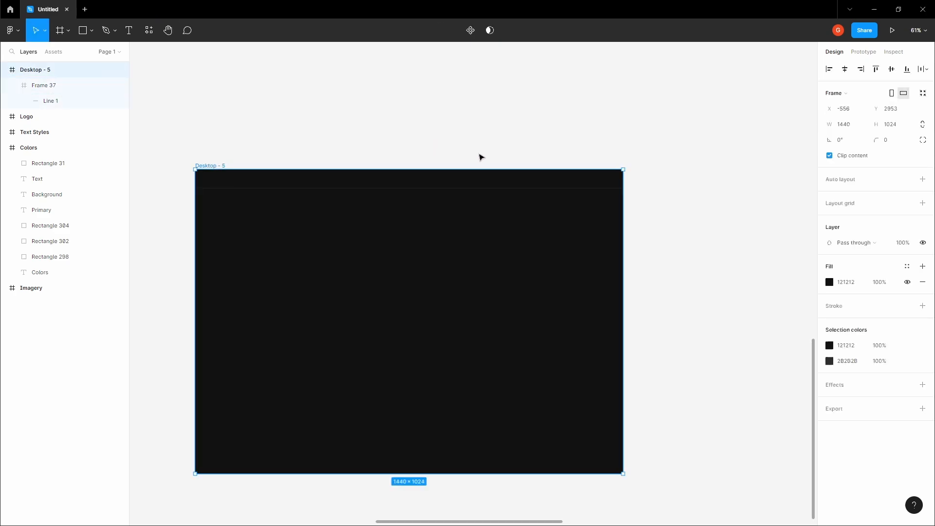
Give the page frame a 12-column layout grid with 48 margins and 20 gutters.
left_click(921, 202)
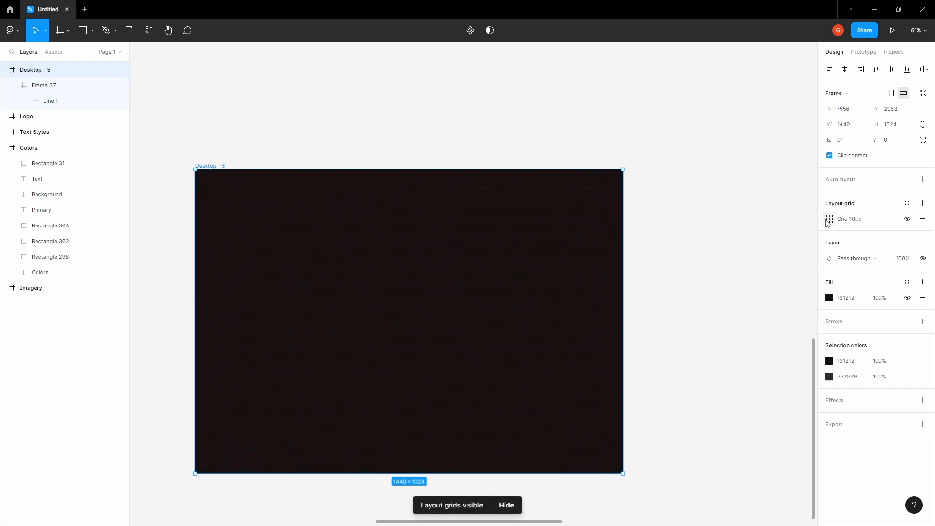
left_click(828, 218)
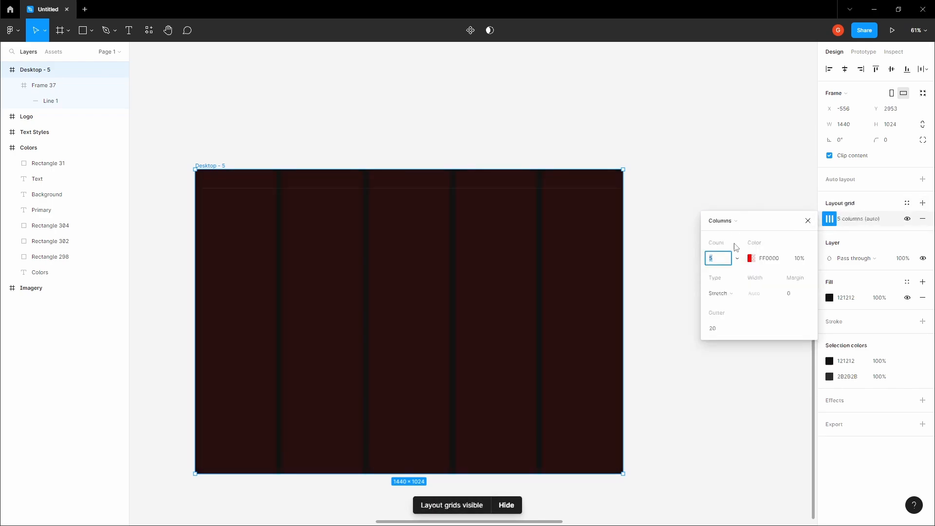
type("12")
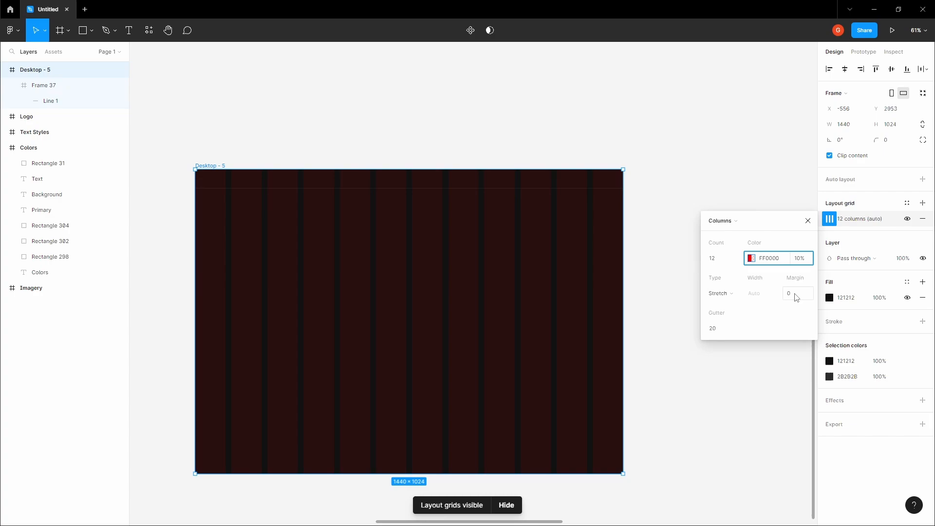
type("48")
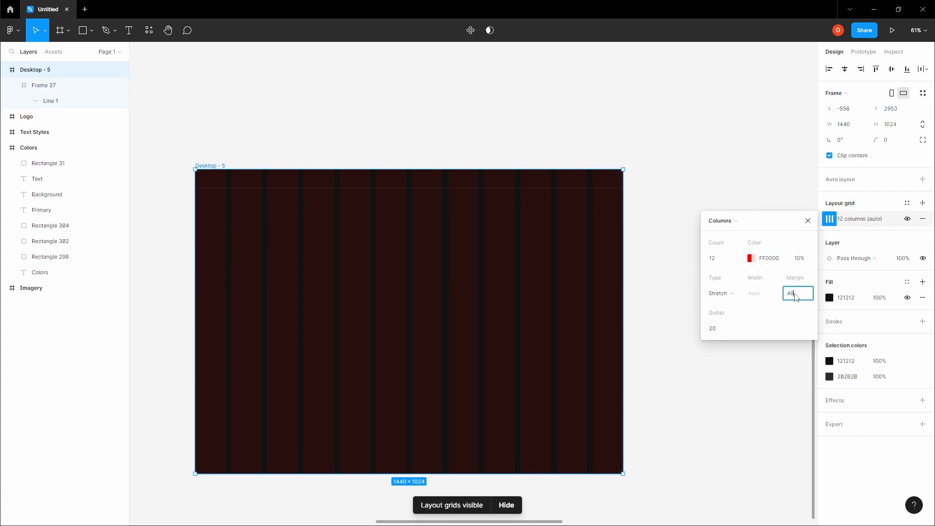
left_click(718, 328)
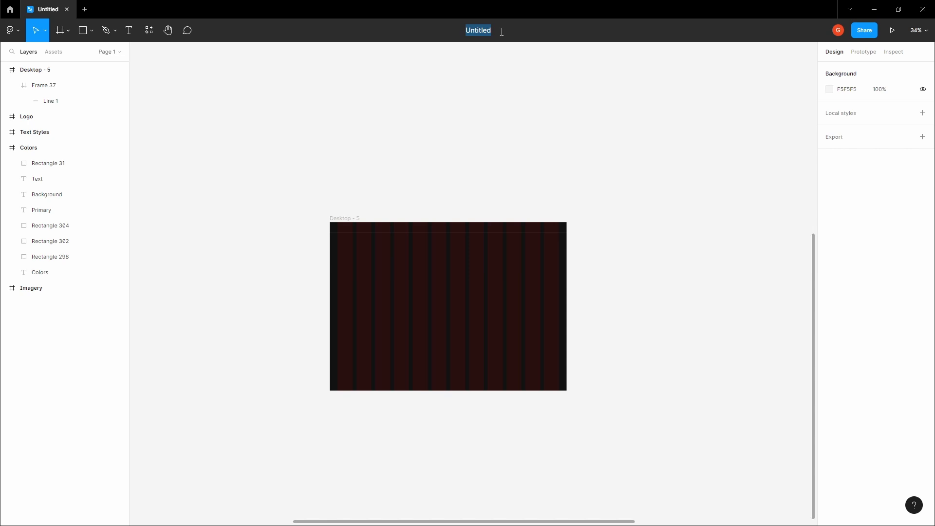
Name the file Photographer Portfolio Website Design.
type("Phoo")
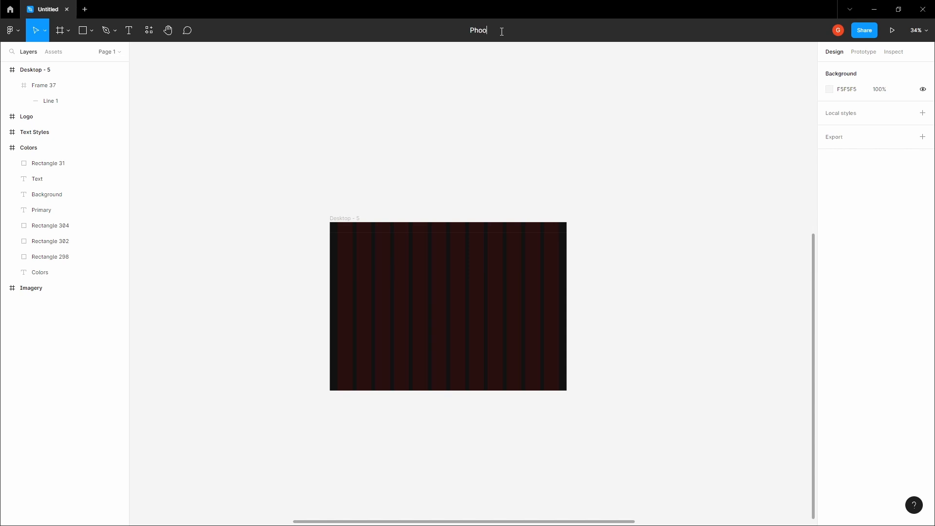
type("tographer Portfolio")
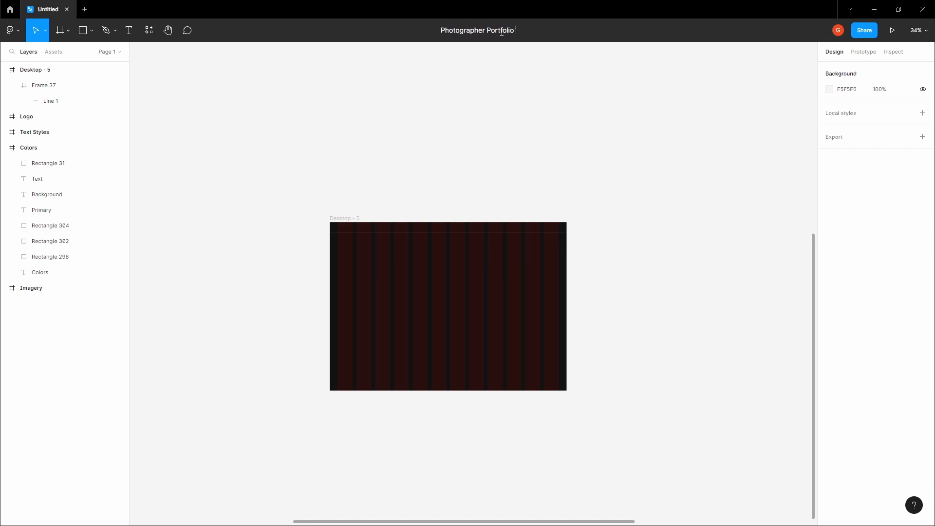
type("Wbe")
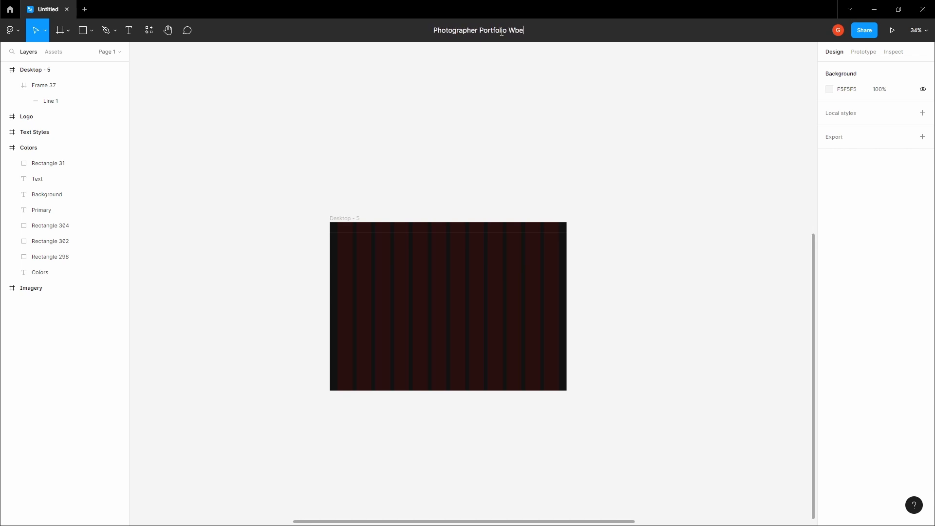
type("Website Design")
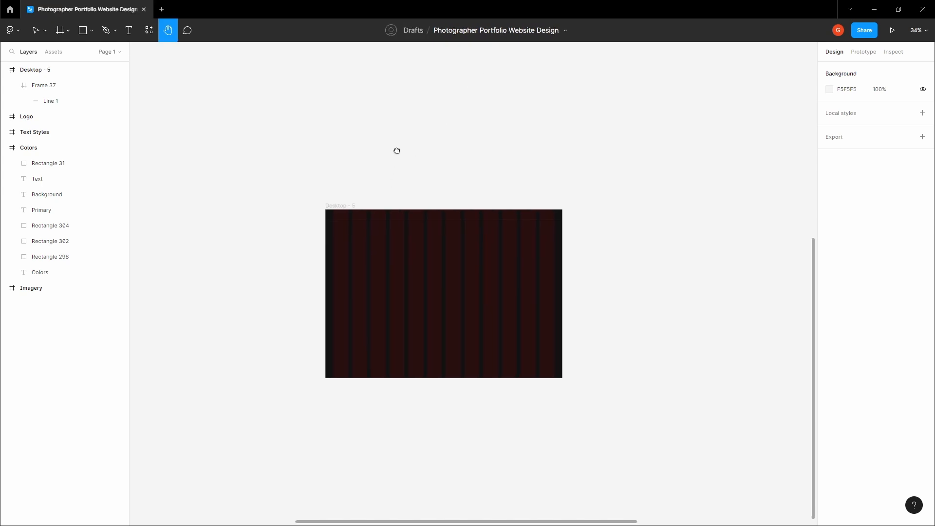
Rename the Desktop - 5 frame to Landing Page.
double_click(35, 70)
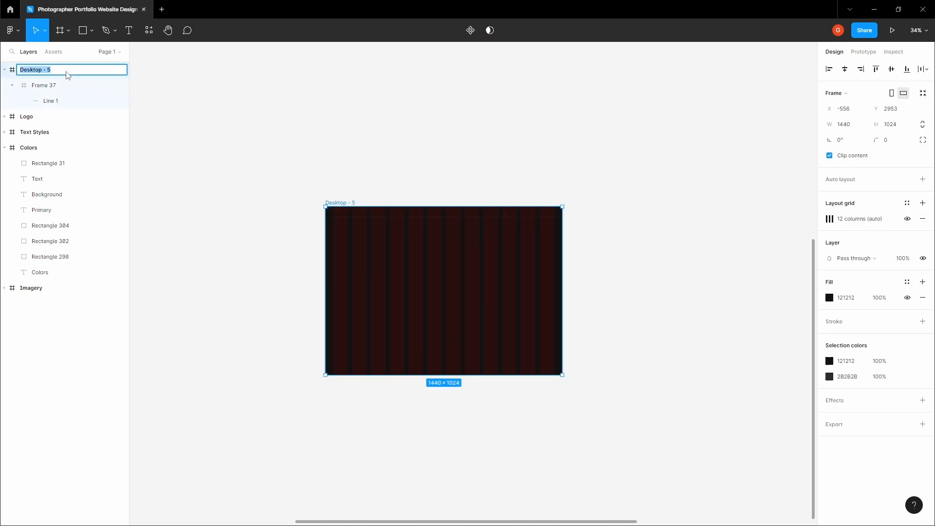
type("Landing Page")
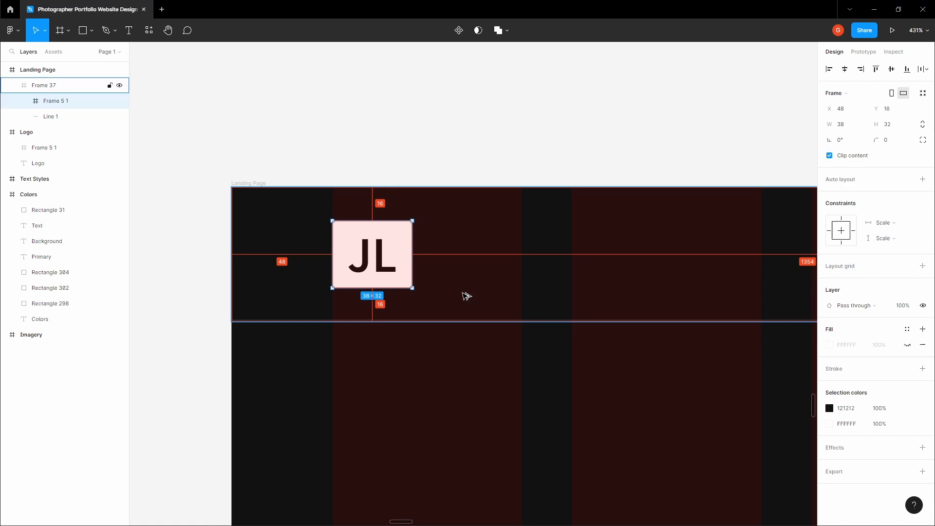
Paste the JL logo into the header at X 48, Y 16.
left_click(167, 30)
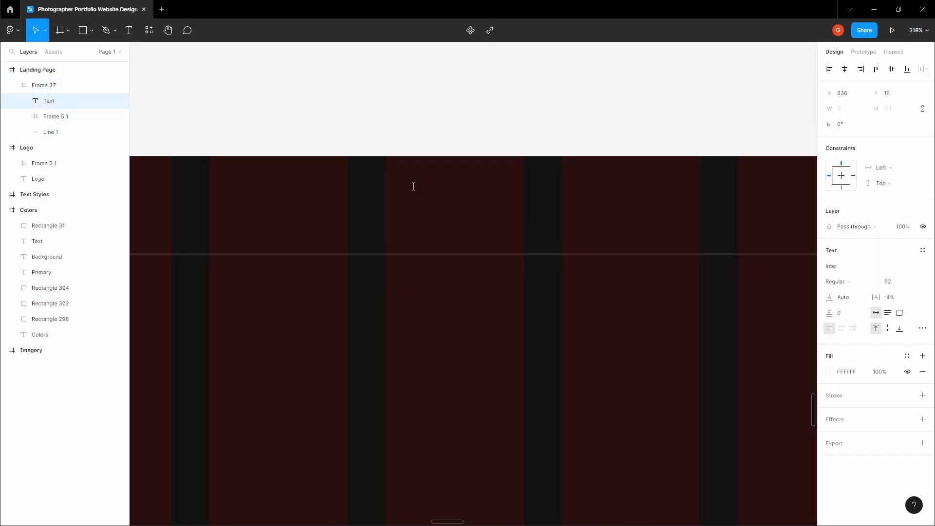
Add a Home nav link in white Source Sans Pro.
type("Home")
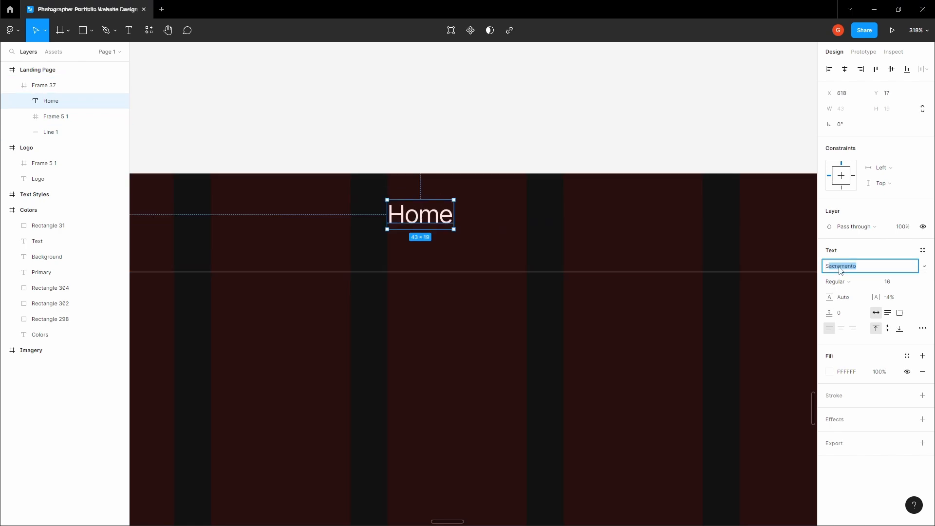
type("Source Sans Pro")
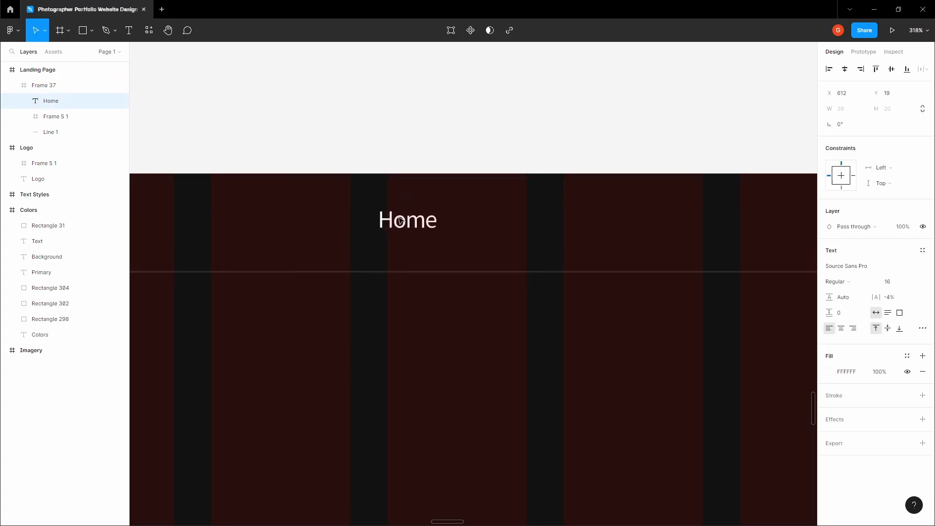
Duplicate the link to create Portfolio, About and Blog navigation labels.
left_click_drag(407, 219, 486, 221)
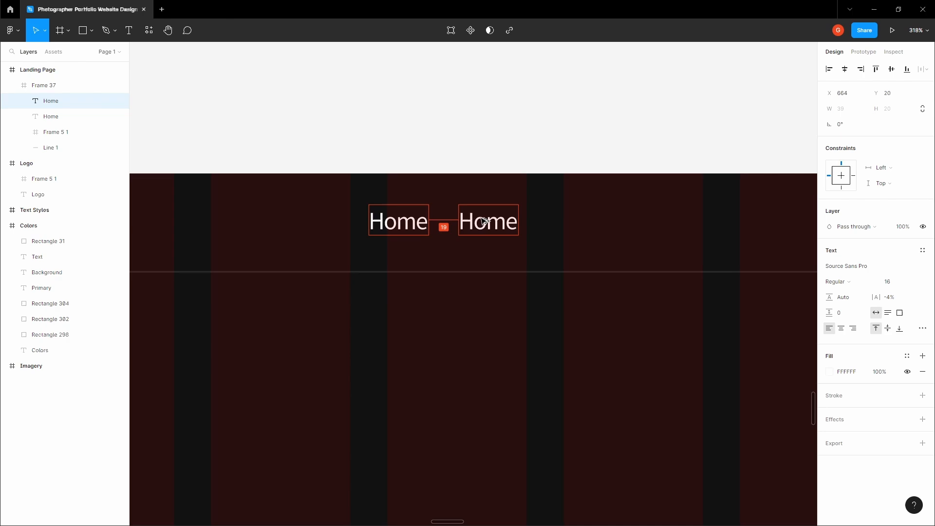
type("Portf")
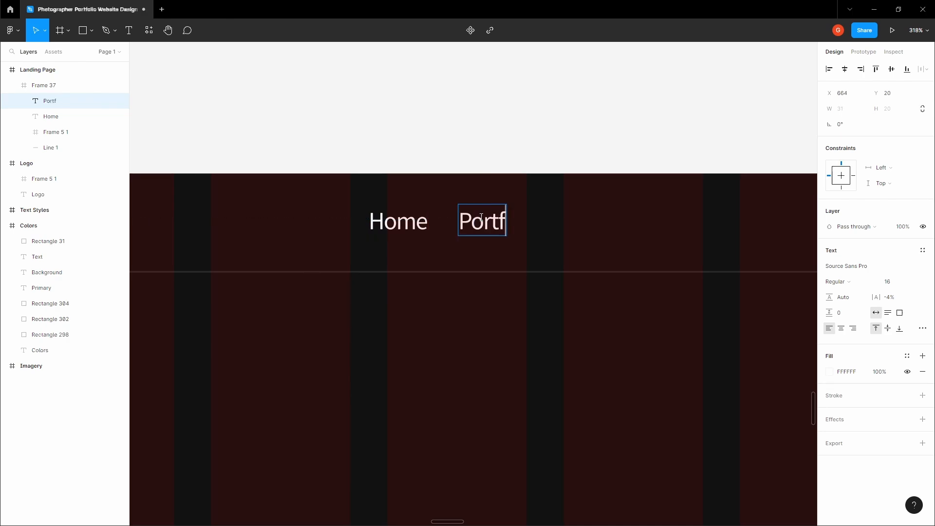
type("olio")
type("About")
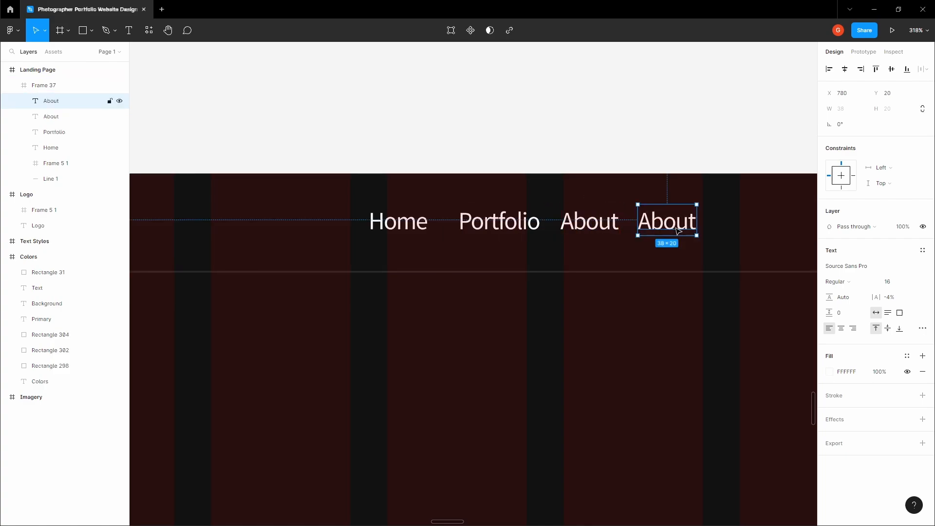
type("Blog")
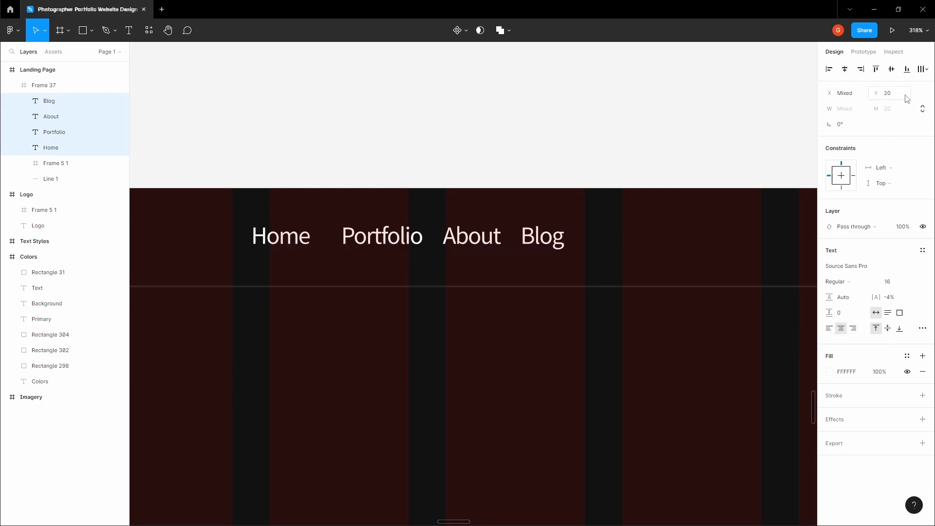
Distribute the four nav links horizontally with an equal 40 gap.
left_click(923, 68)
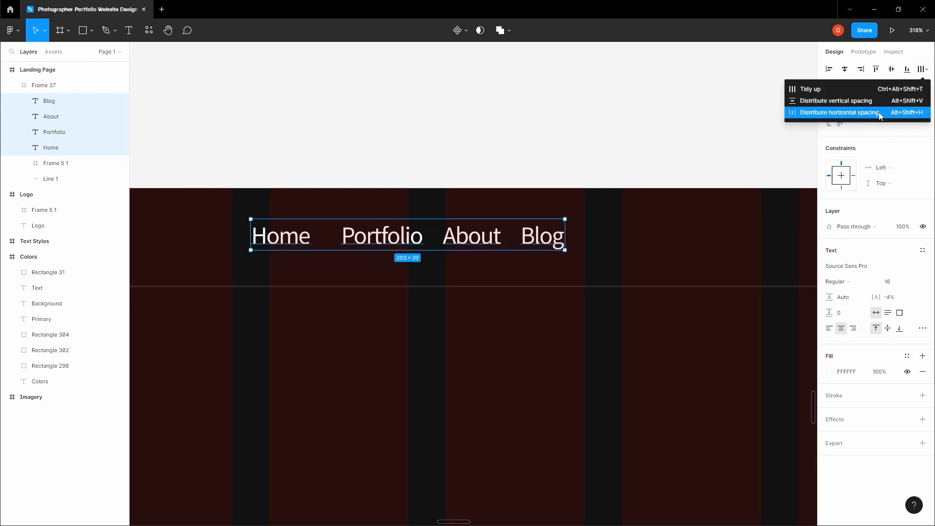
left_click(838, 113)
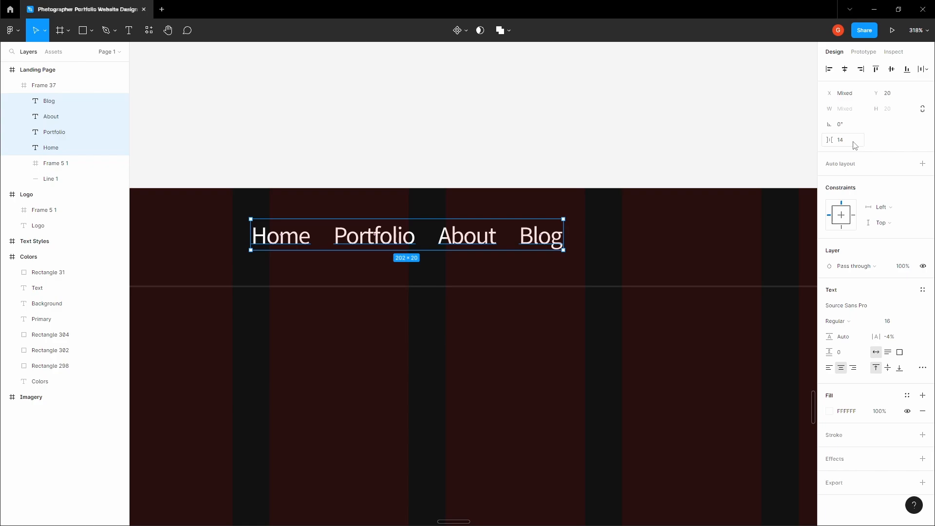
left_click(841, 140)
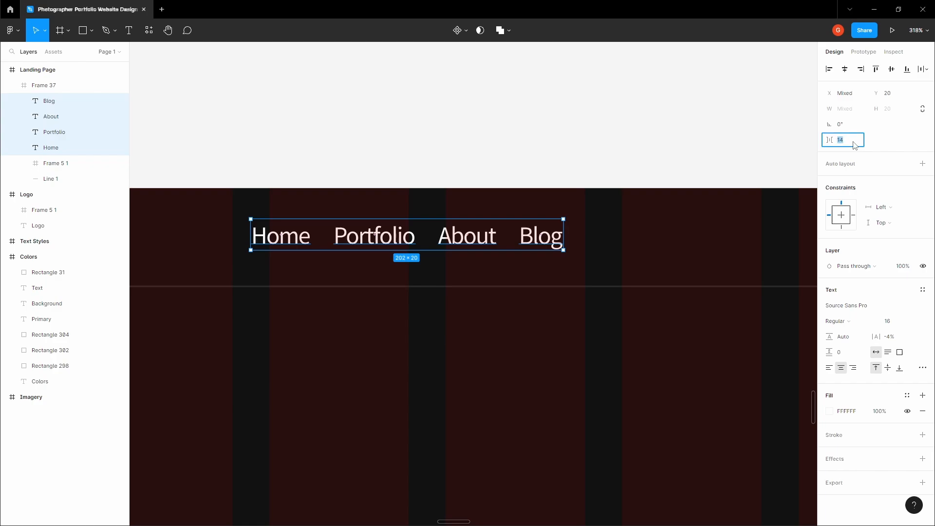
type("40")
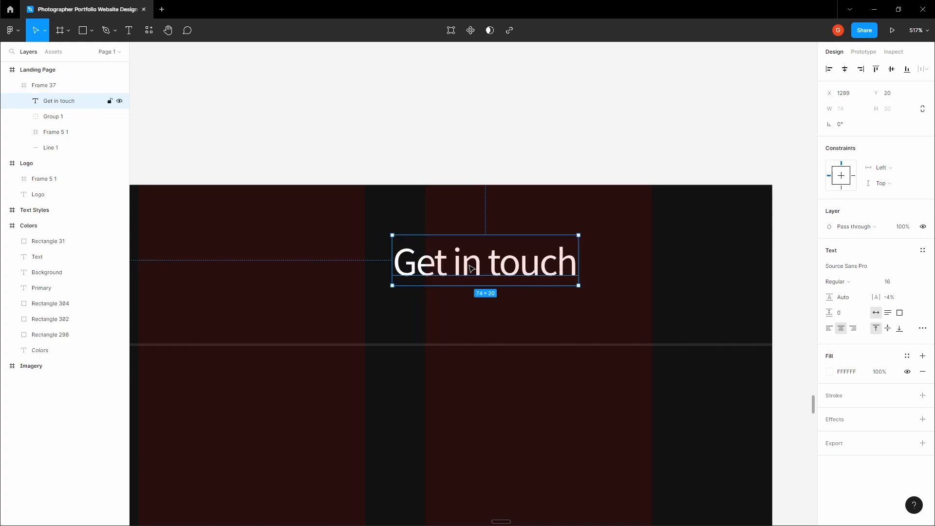
Wrap Get in touch in an auto-layout frame with 24 horizontal padding.
left_click_drag(484, 260, 504, 255)
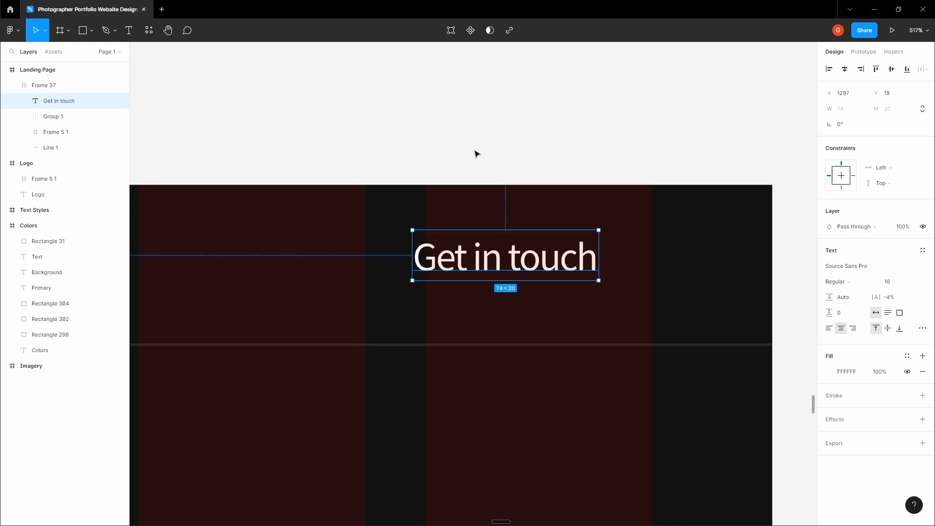
key("Shift+A")
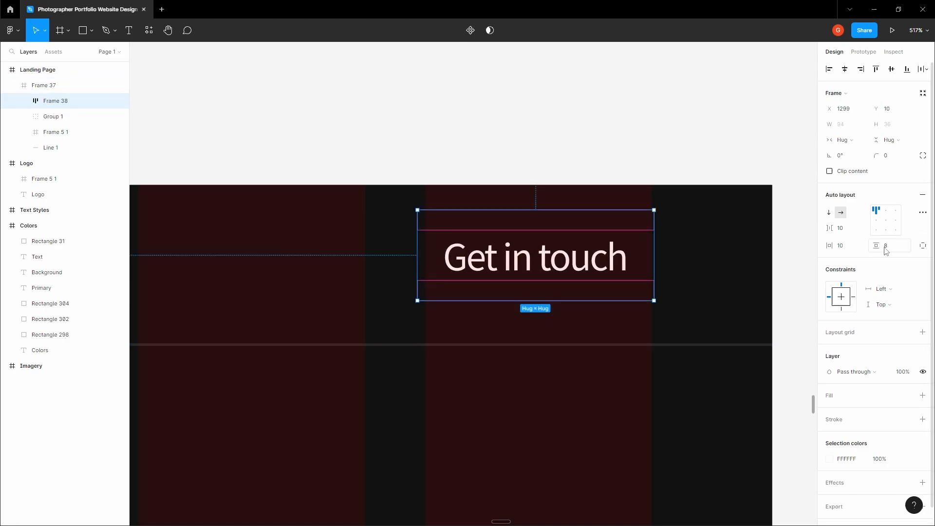
mouse_move(888, 248)
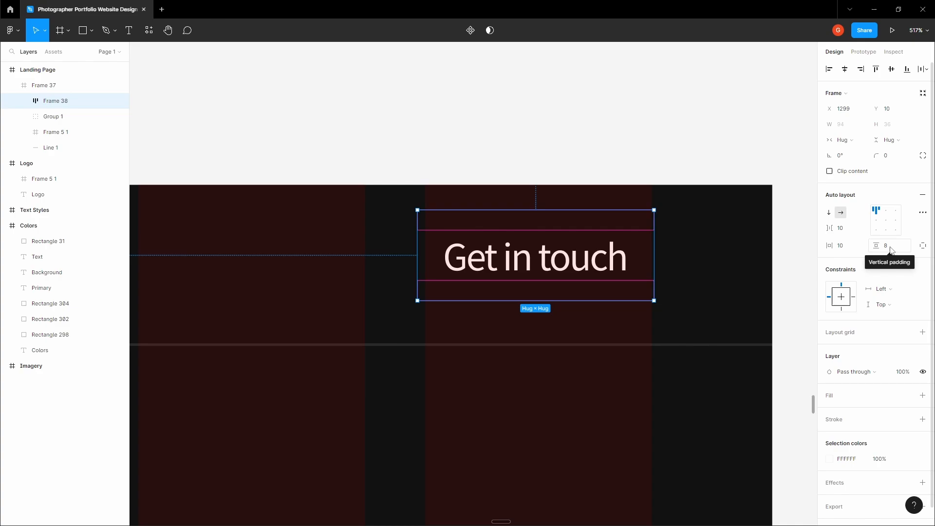
left_click(839, 245)
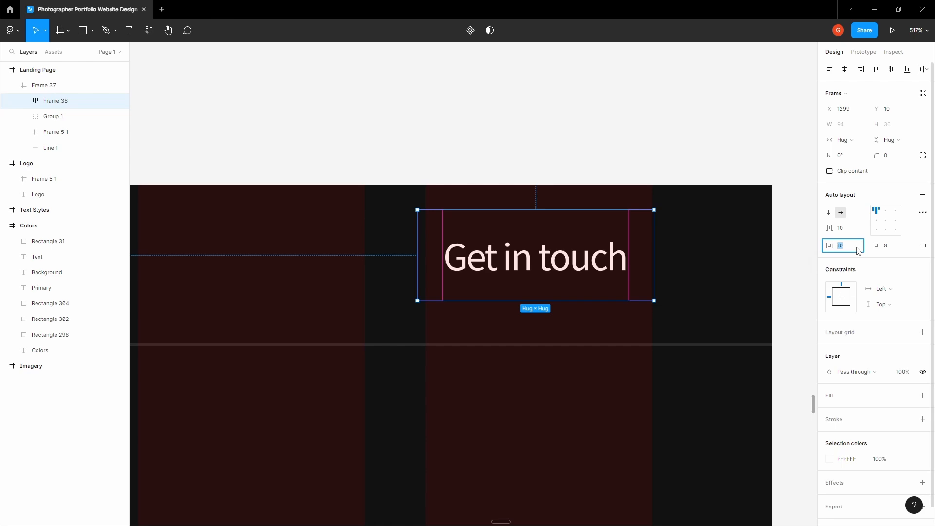
type("24")
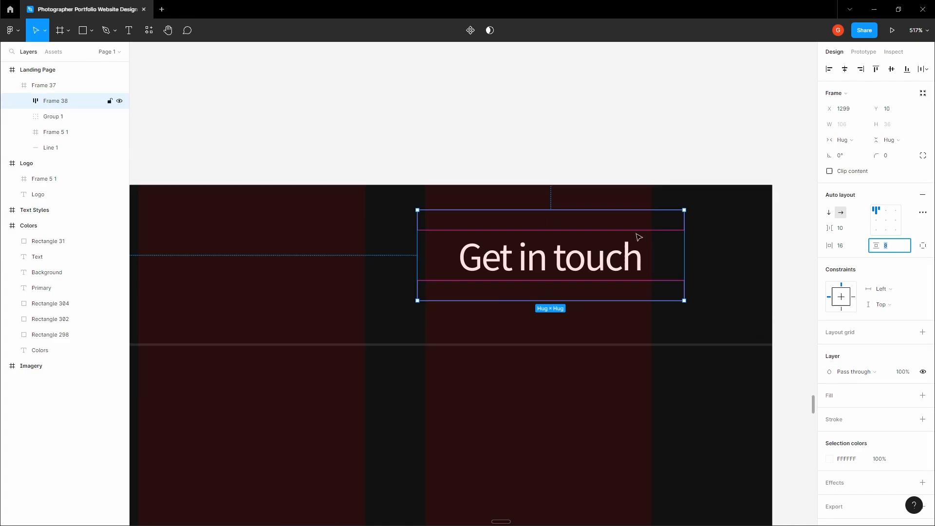
Give the button a thin white outline stroke.
left_click(922, 419)
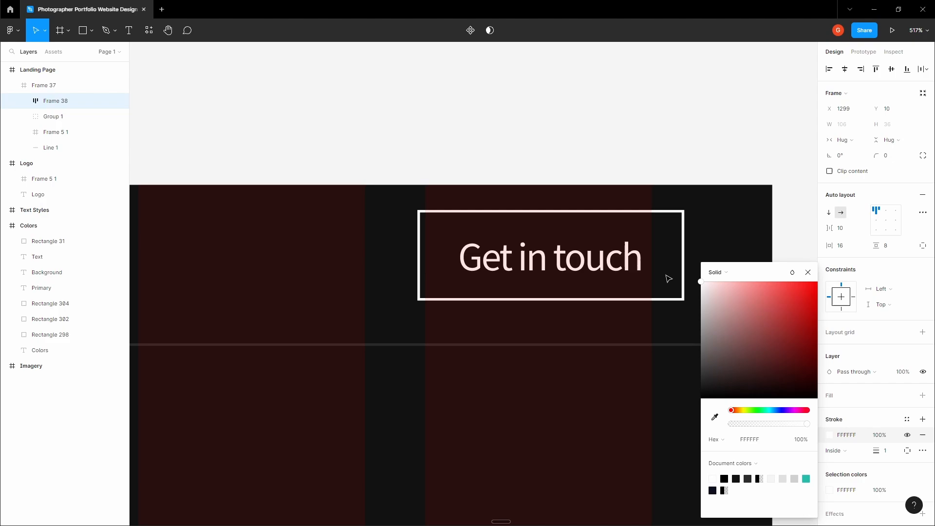
left_click(890, 154)
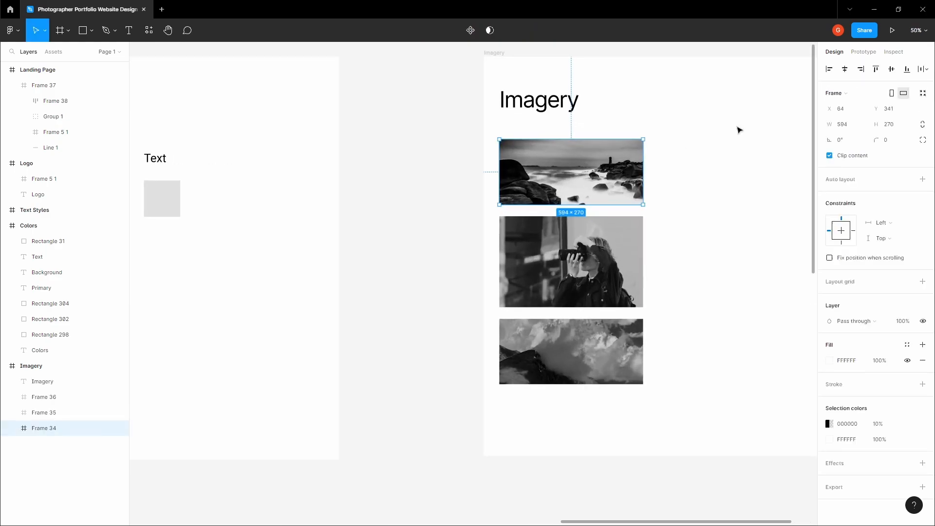
Draw Frame 39 on the landing page's right side, stretched down below the header.
left_click(842, 125)
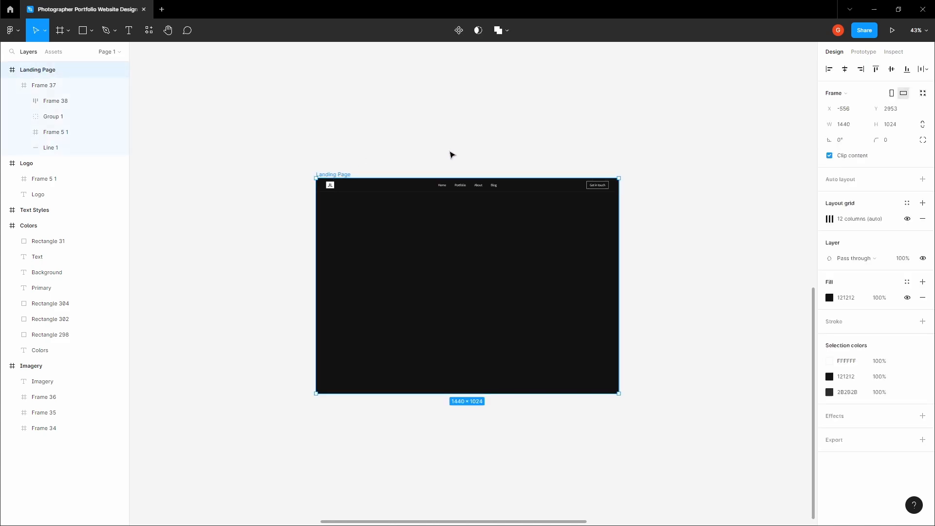
left_click(58, 31)
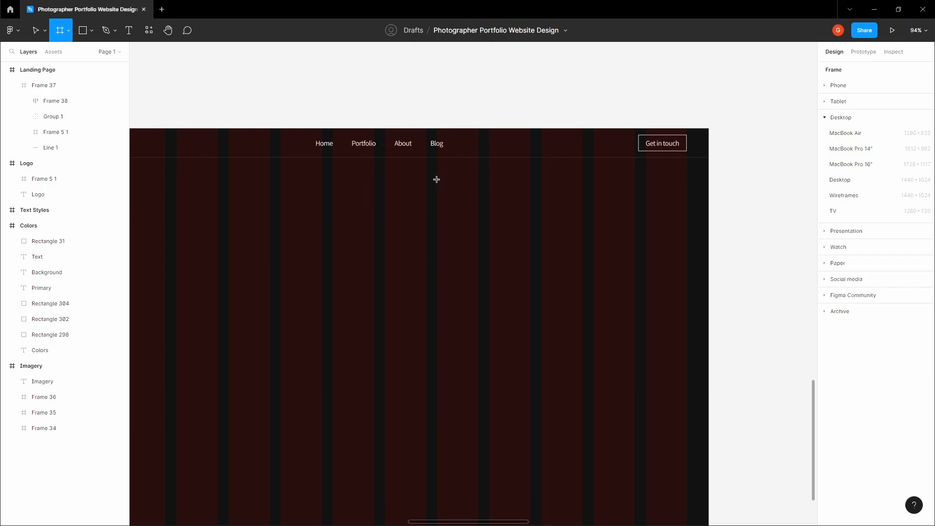
left_click_drag(436, 180, 708, 236)
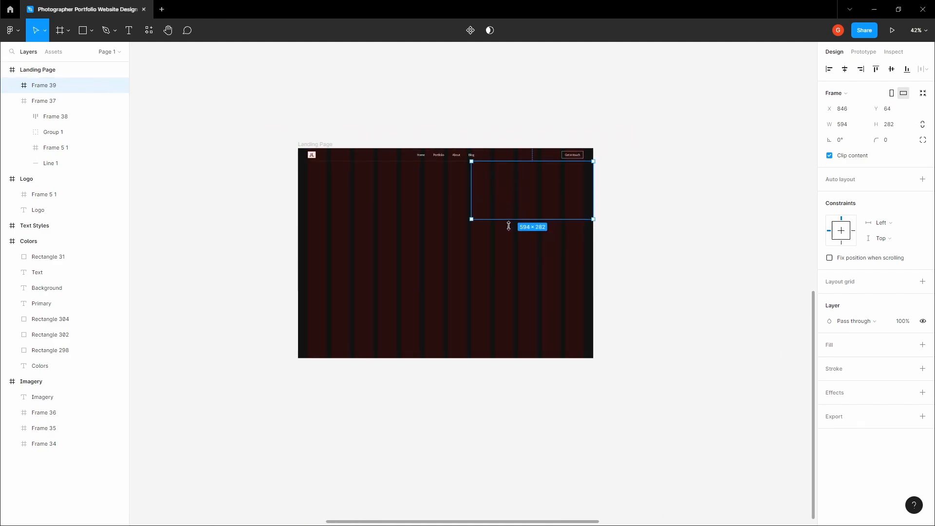
left_click_drag(532, 219, 532, 344)
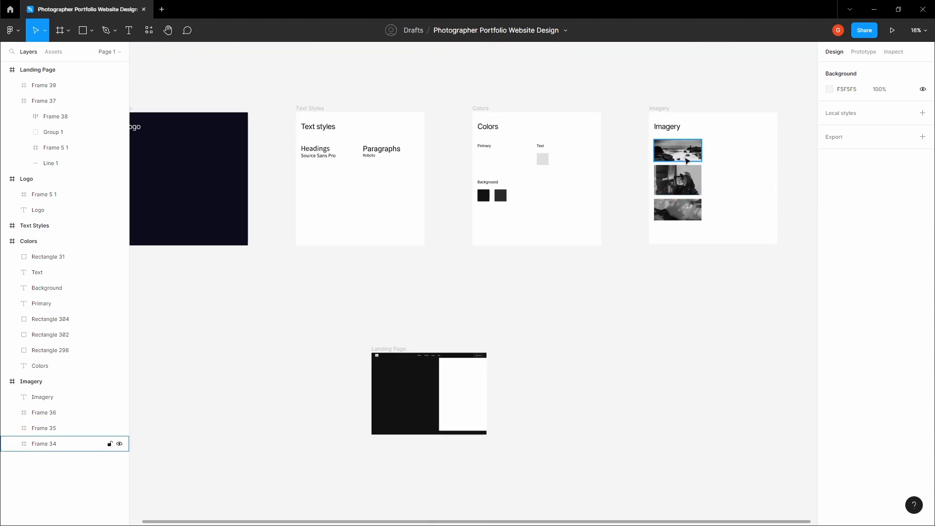
Stack the three Imagery photos vertically in Frame 39 and remove its white fill.
left_click(167, 30)
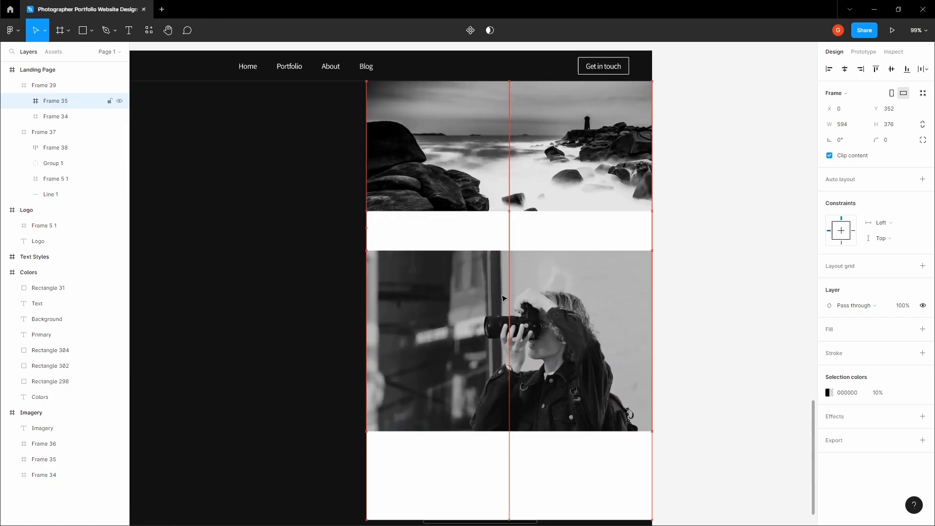
left_click_drag(503, 298, 503, 262)
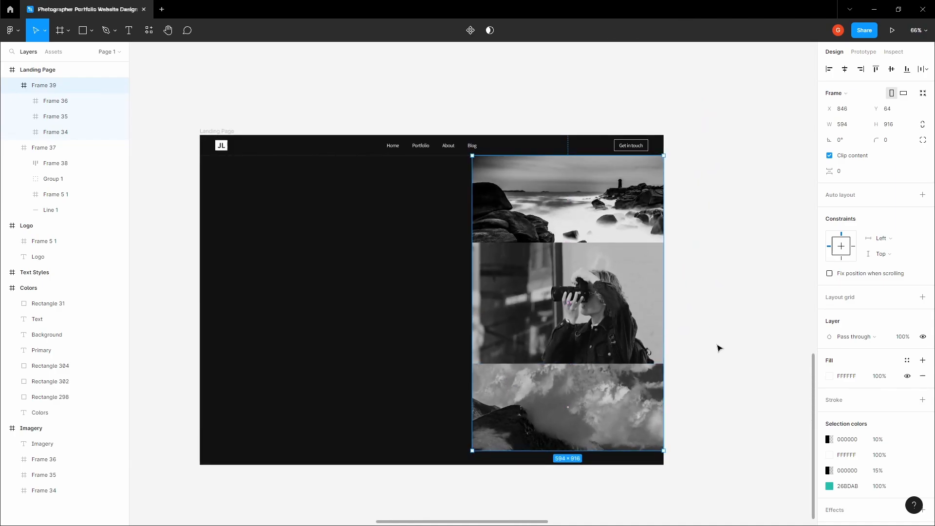
left_click(921, 376)
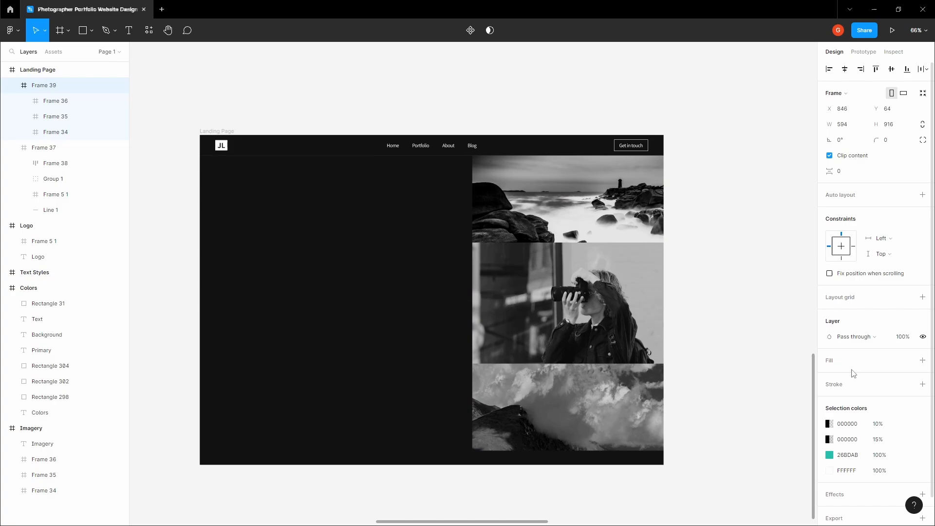
left_click(168, 30)
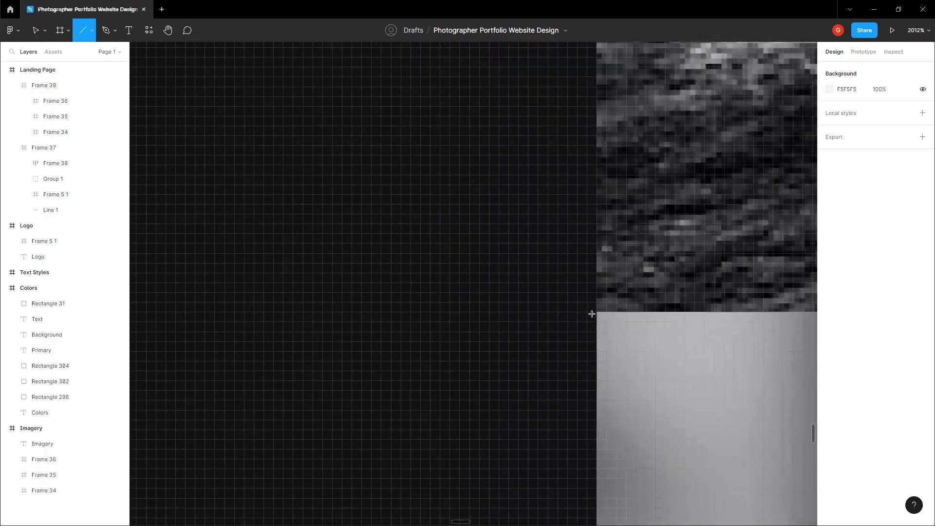
Draw a horizontal divider line across the left half and place a second one further down.
left_click_drag(543, 83, 544, 313)
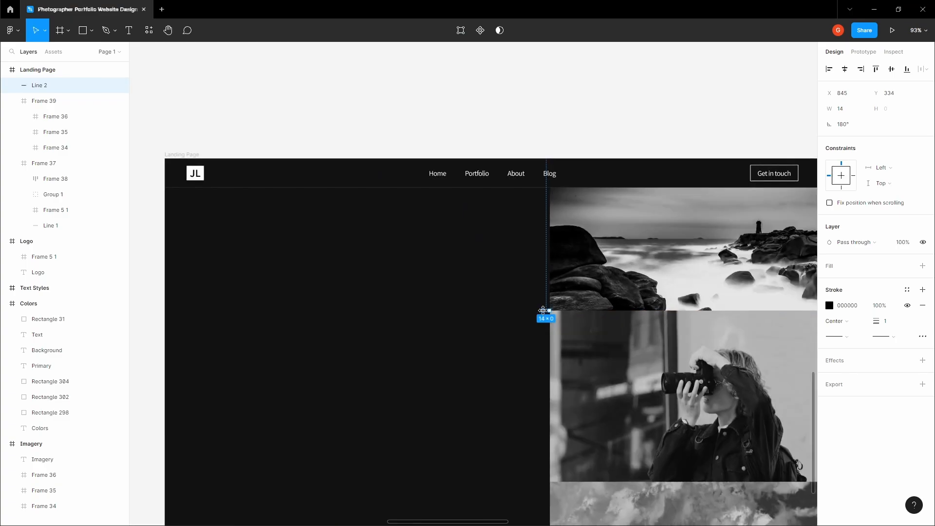
left_click_drag(542, 310, 166, 312)
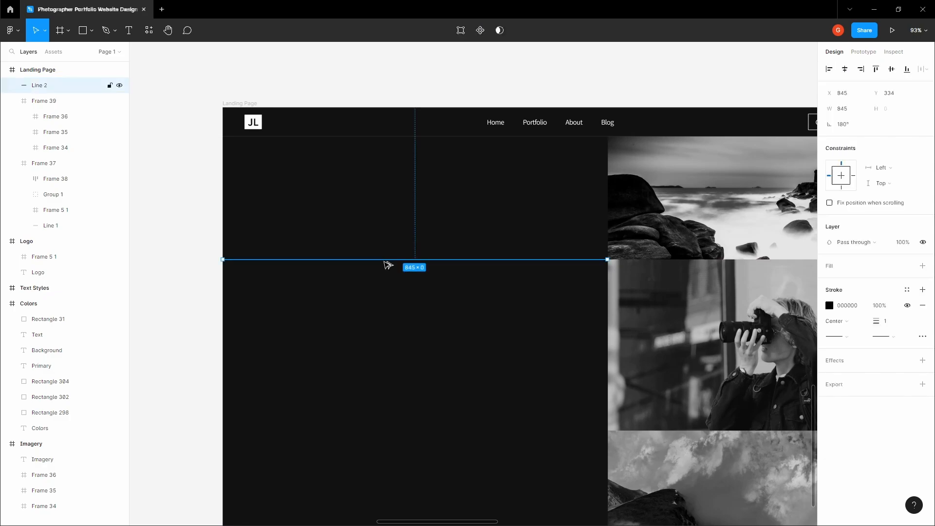
left_click_drag(415, 259, 392, 431)
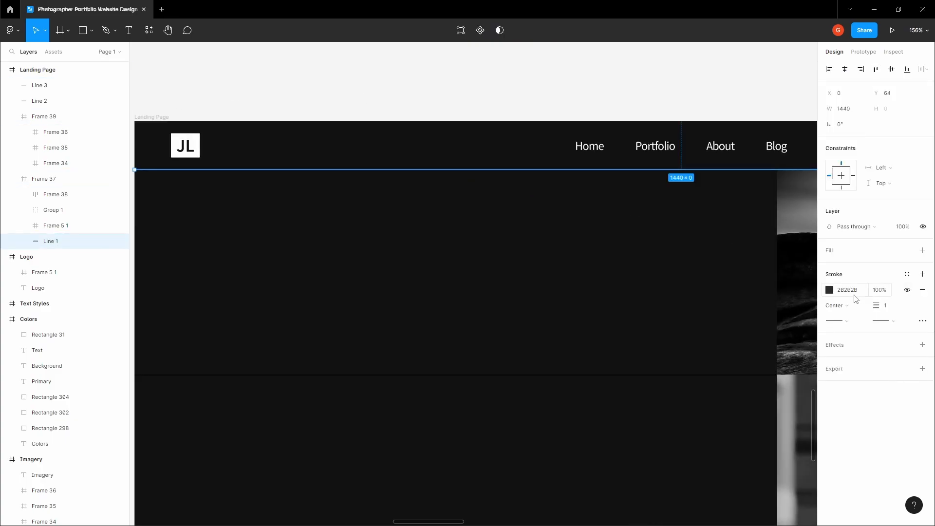
Match the dividers to the nav underline: stroke colour 2B2B2B and adjusted stroke weight.
left_click(168, 29)
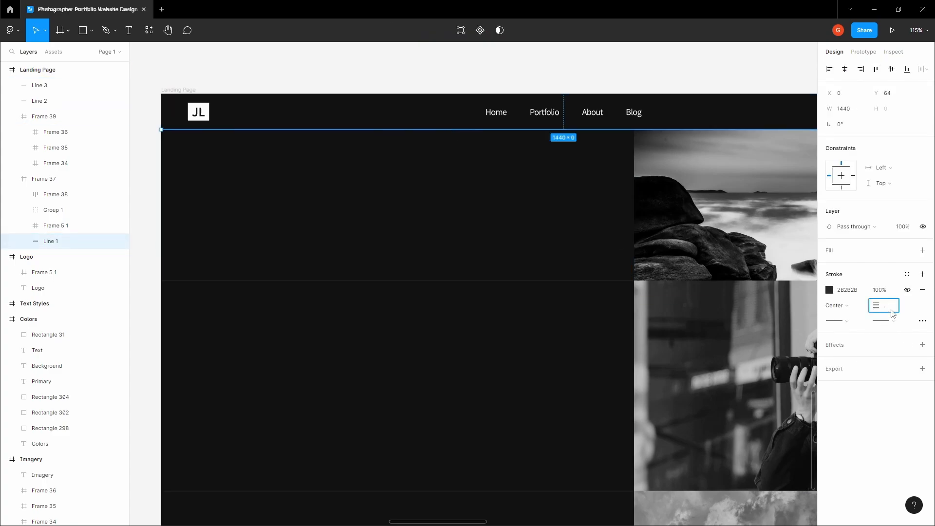
type("75")
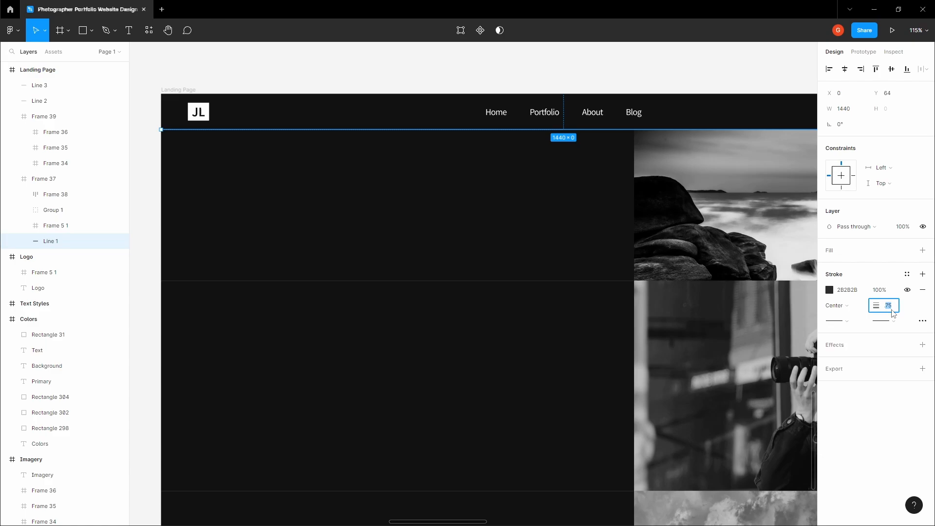
left_click(38, 101)
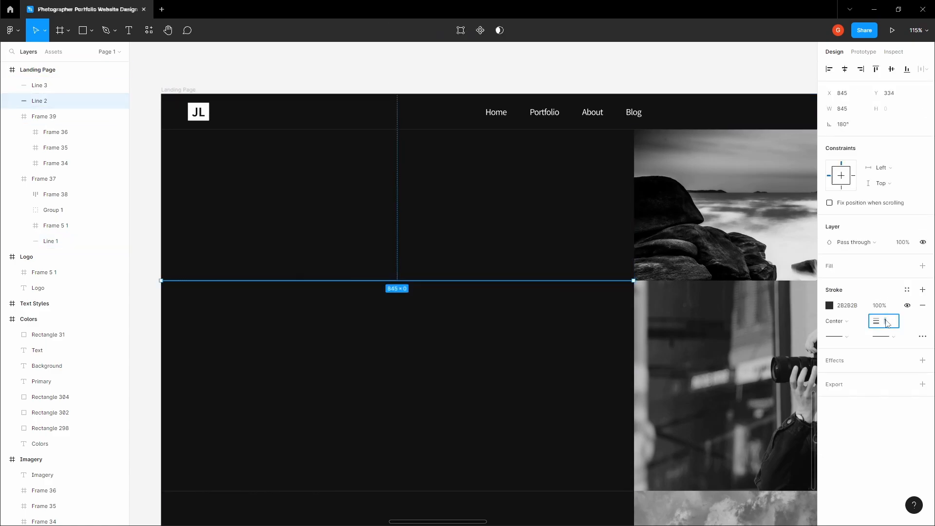
left_click(884, 322)
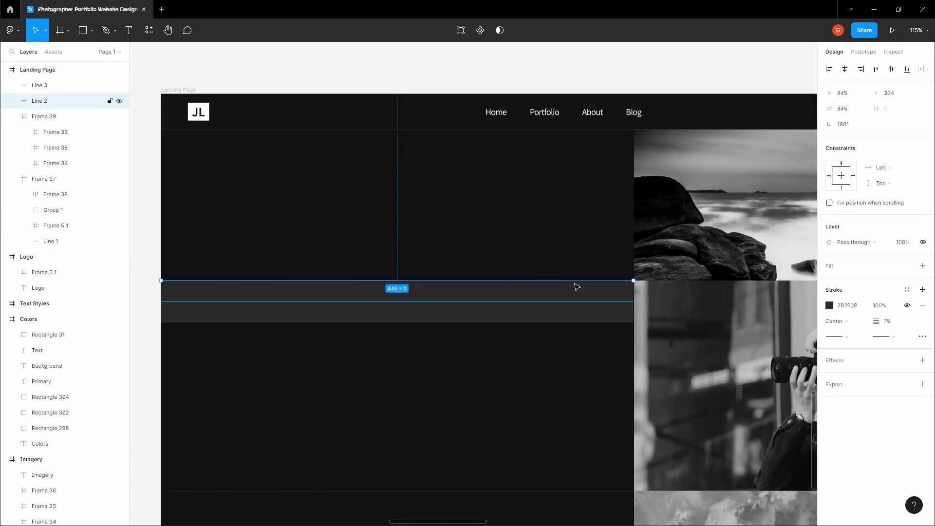
left_click(886, 321)
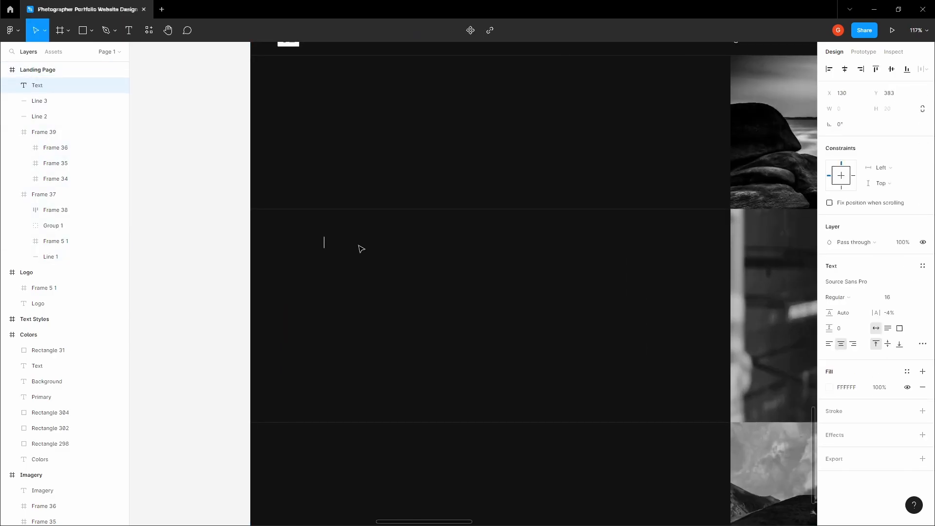
Write the 'Meet Jooey Lee,' headline, make it SemiBold and position it on the left side.
type("Meet")
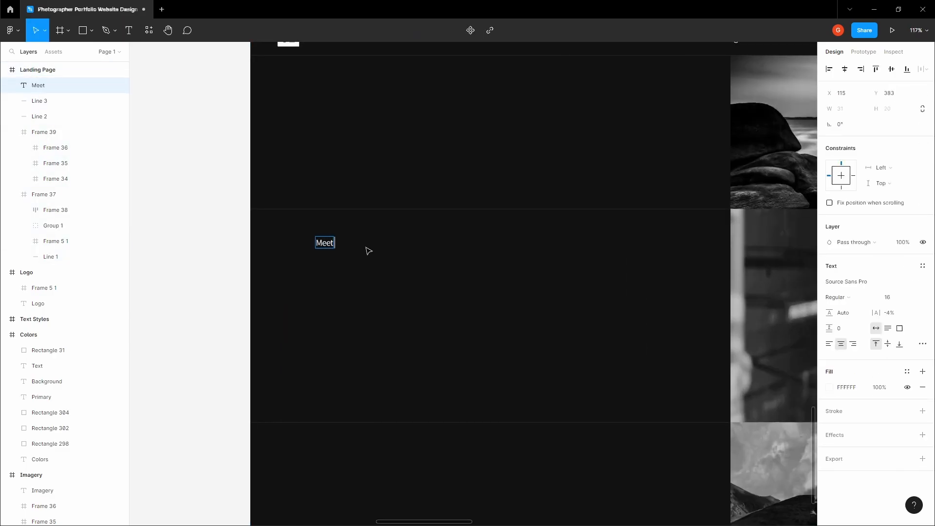
type("Jooey Lee,")
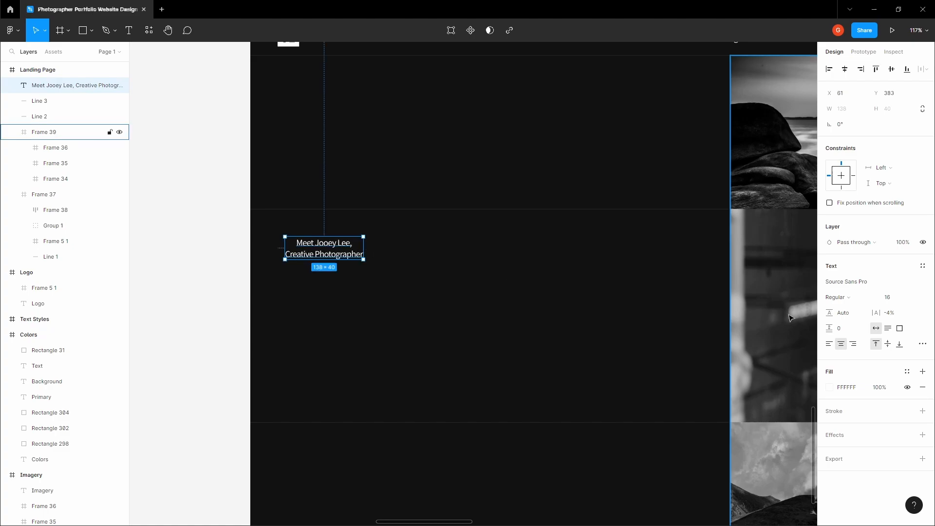
left_click_drag(323, 248, 368, 252)
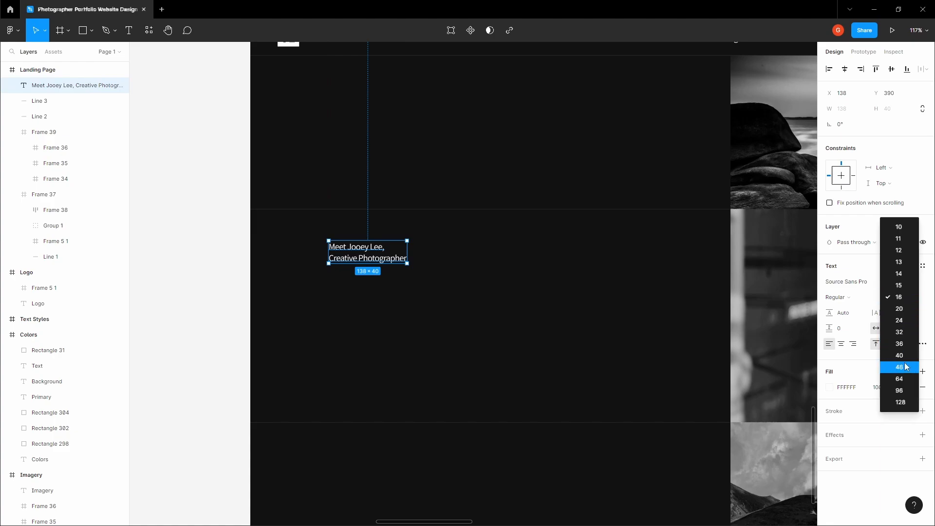
left_click(899, 367)
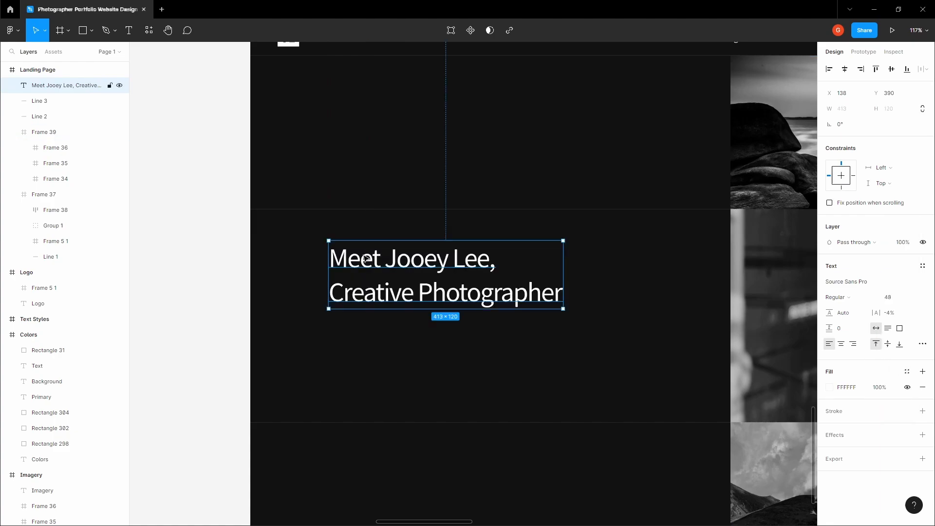
left_click_drag(444, 275, 438, 264)
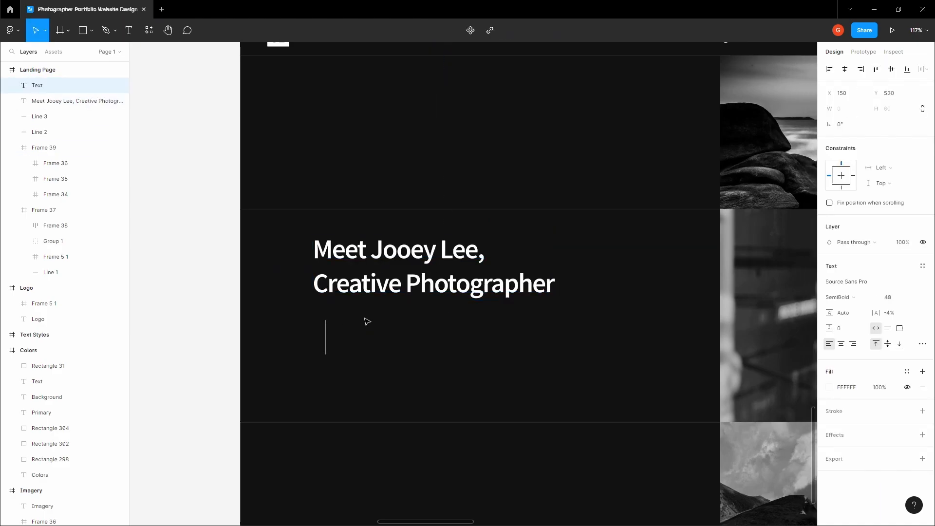
Start a placeholder text layer under the headline set to Roboto Regular at size 20.
type("sadasdasd")
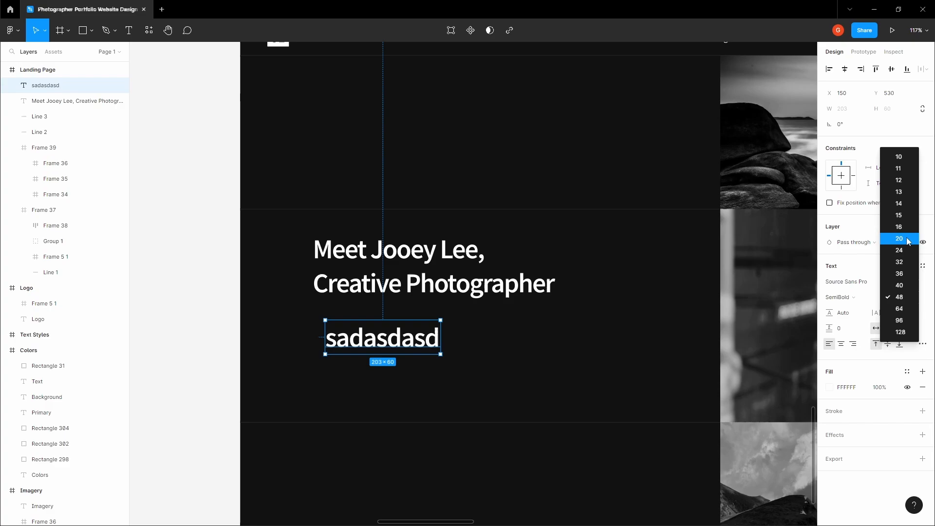
left_click(899, 237)
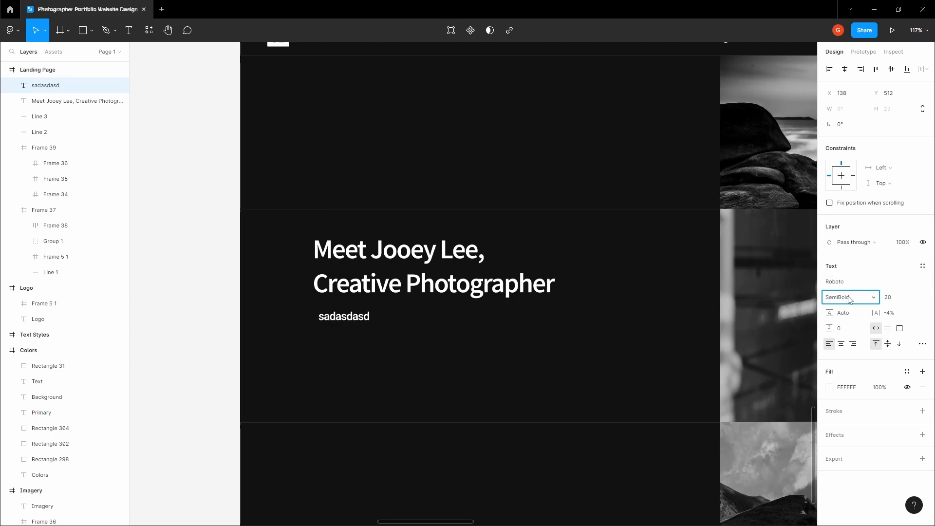
left_click(849, 297)
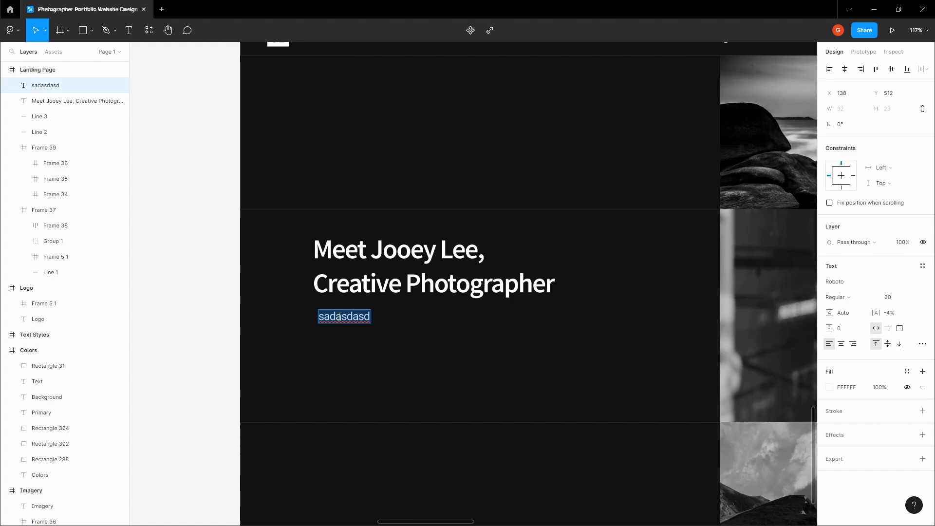
Write the description about a unique eye for capturing perspectives and pushing creative boundaries.
type("Cre")
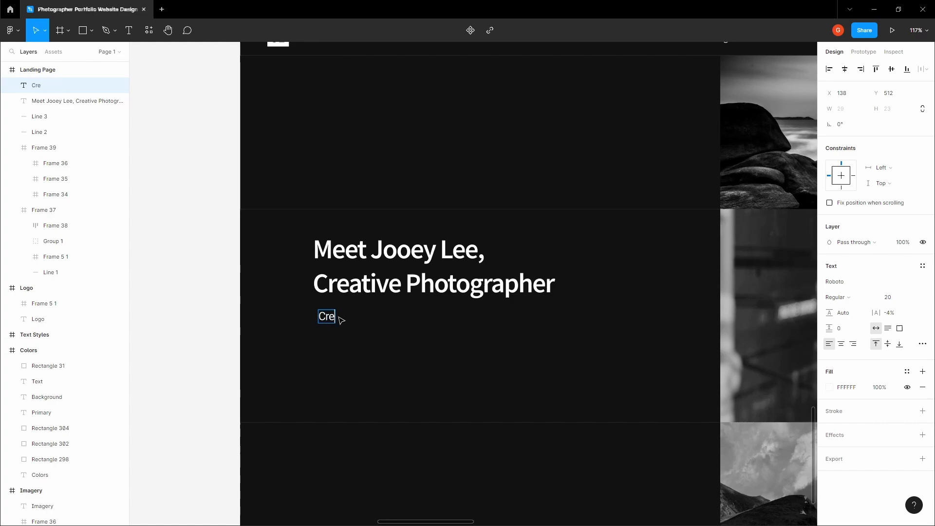
type("ative Pt")
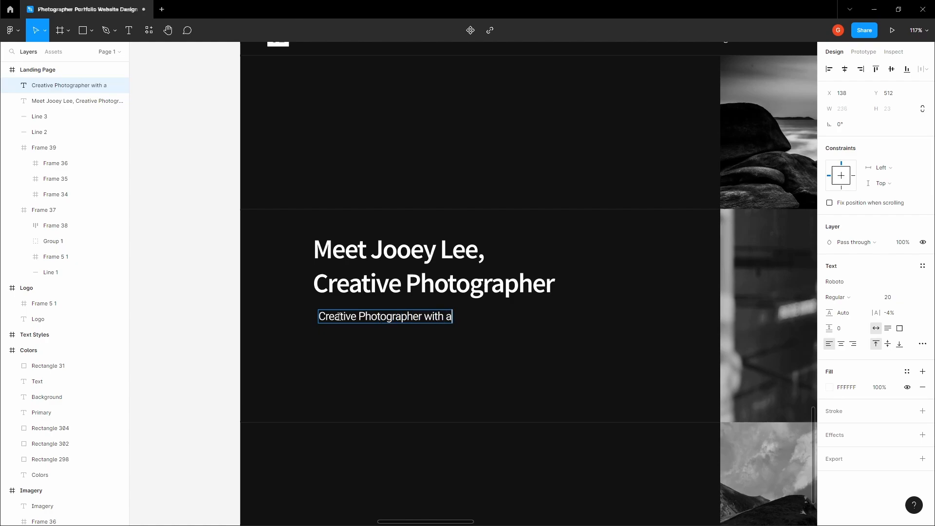
type("n unique e")
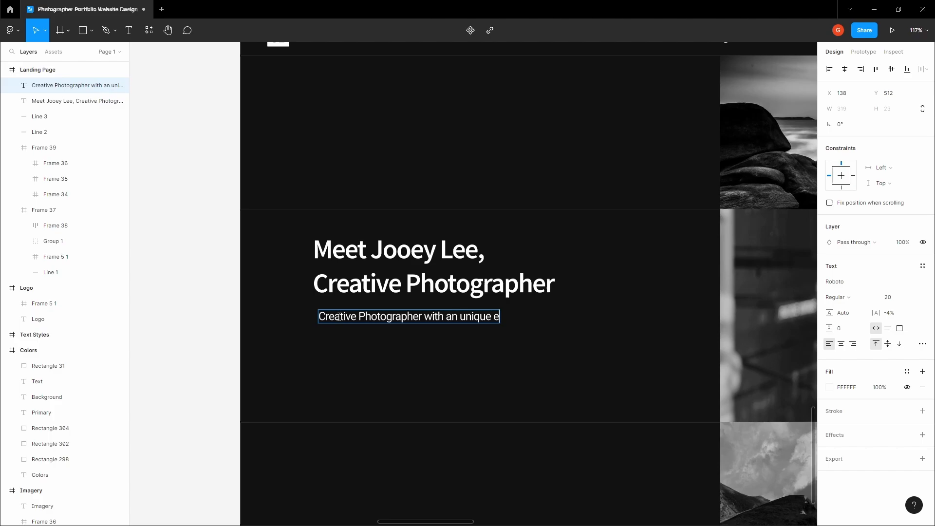
type("eye for capturing new")
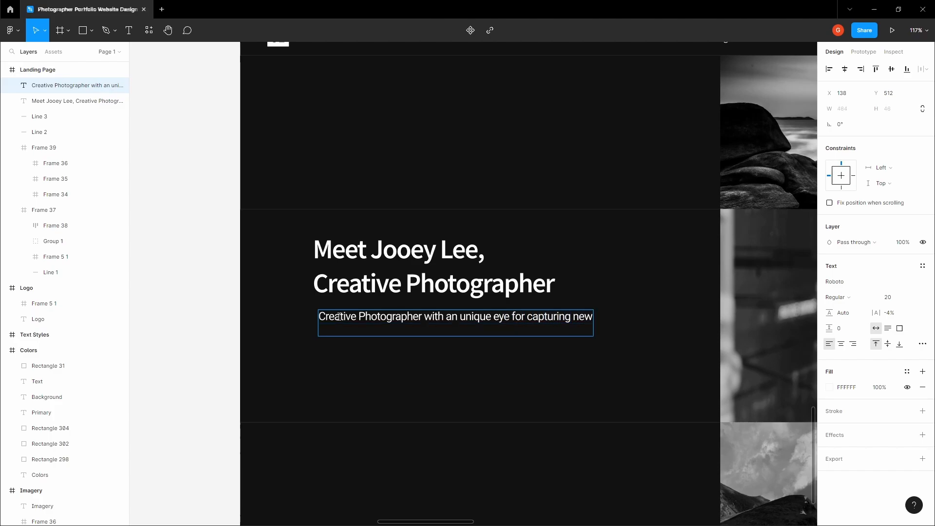
type("pers")
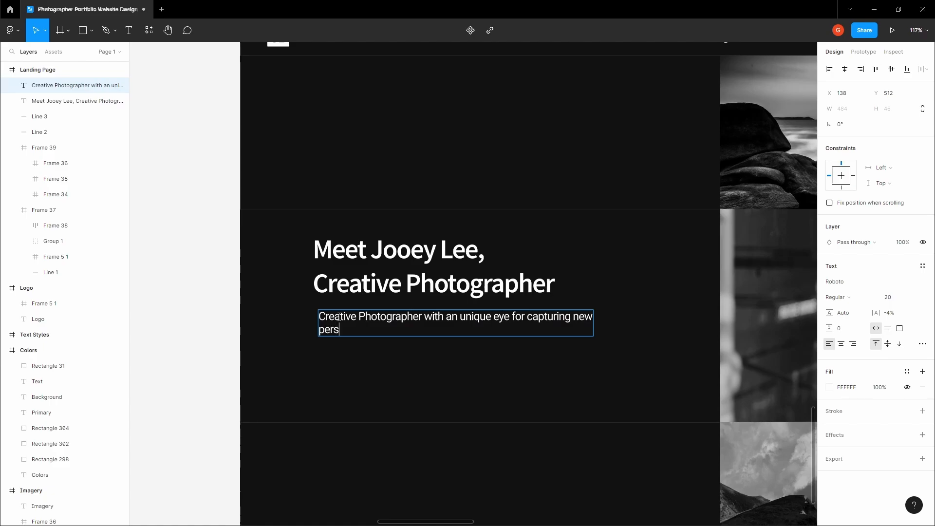
type("pectives and pushing")
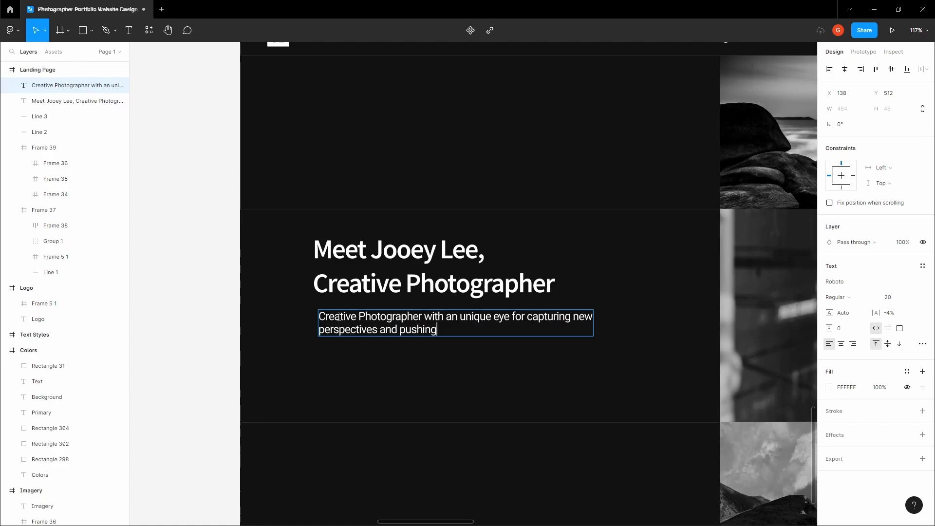
type("creative boundaries")
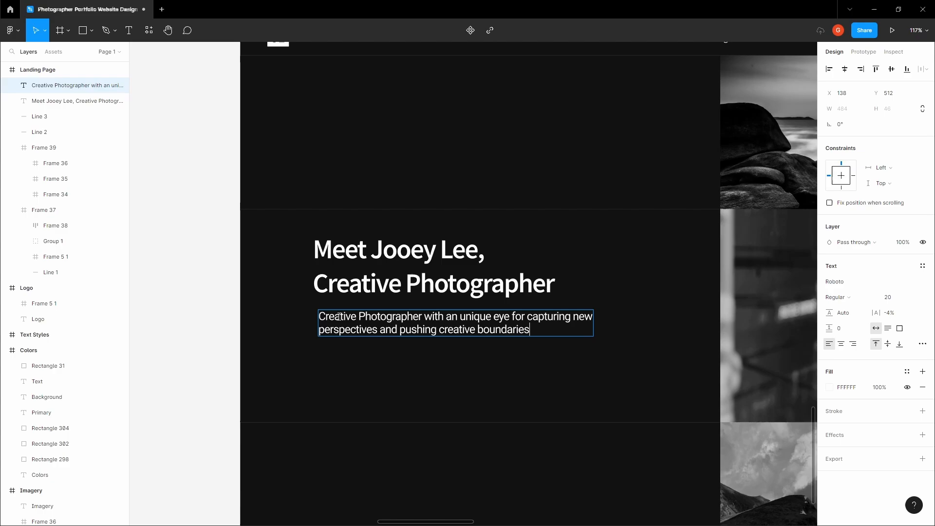
type(".")
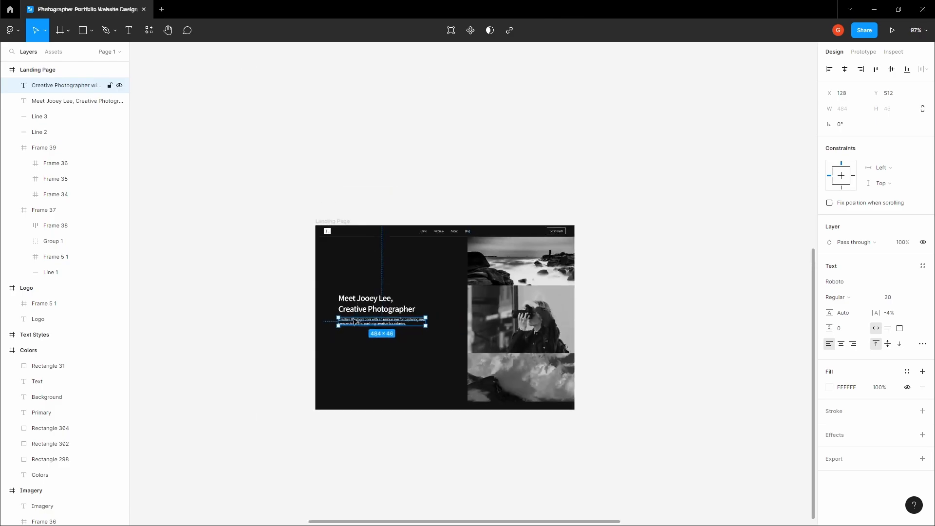
Give the description an E0E0E0 fill and place it 12 px below the headline.
left_click(47, 365)
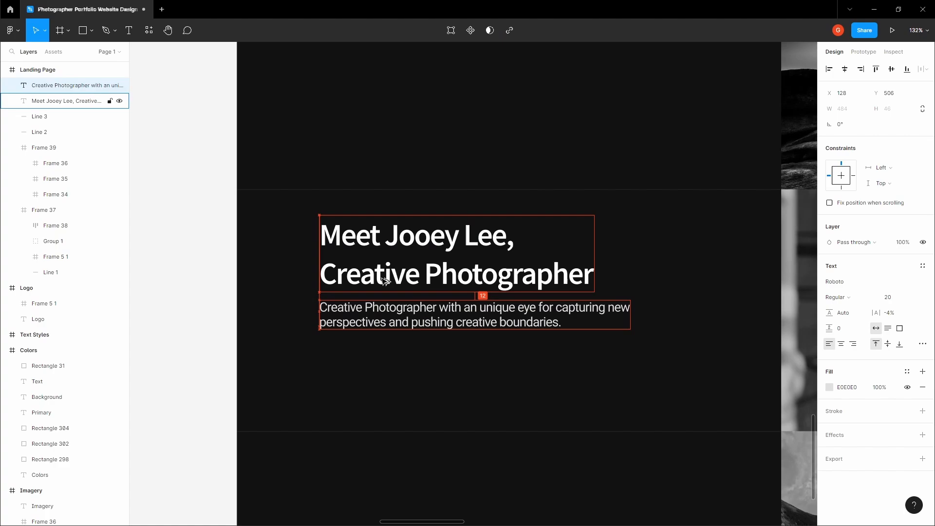
left_click(475, 316)
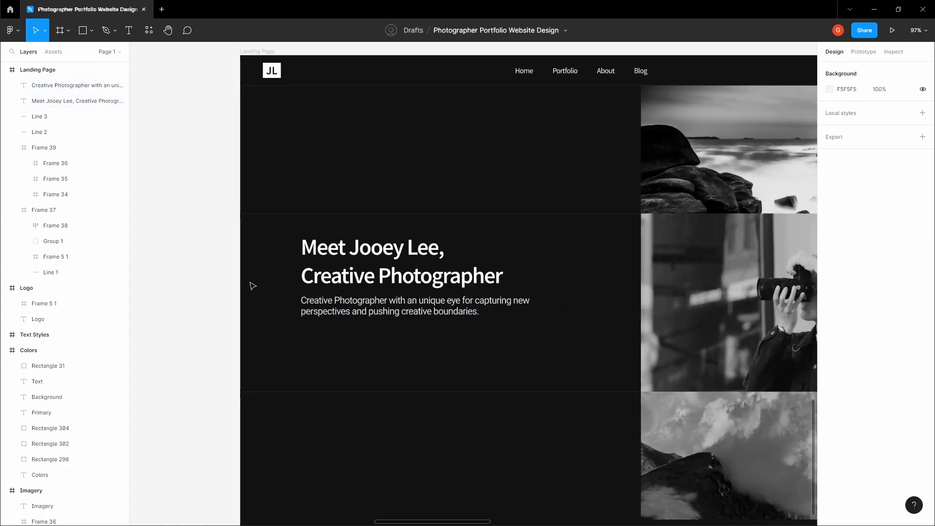
left_click(168, 30)
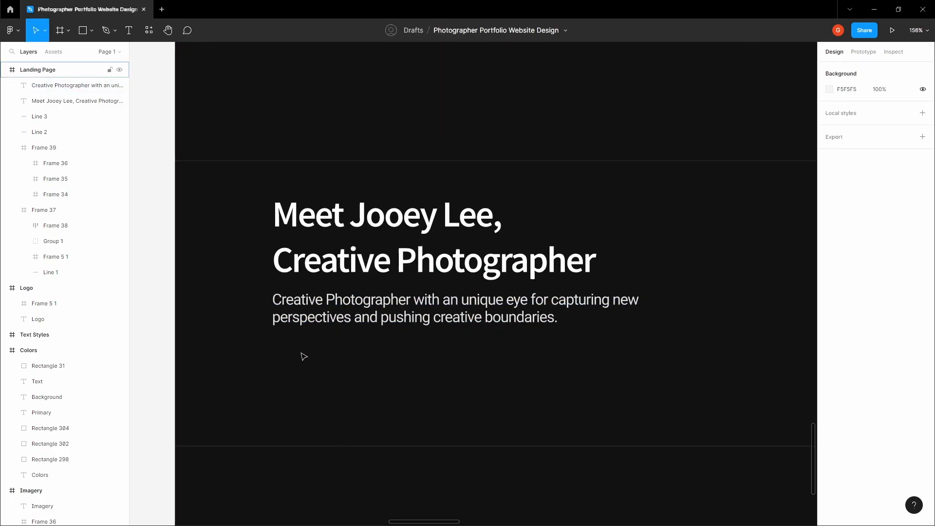
Add a 'Check work' label under the description and wrap it in an auto-layout frame with 32/12 padding.
type("Check work")
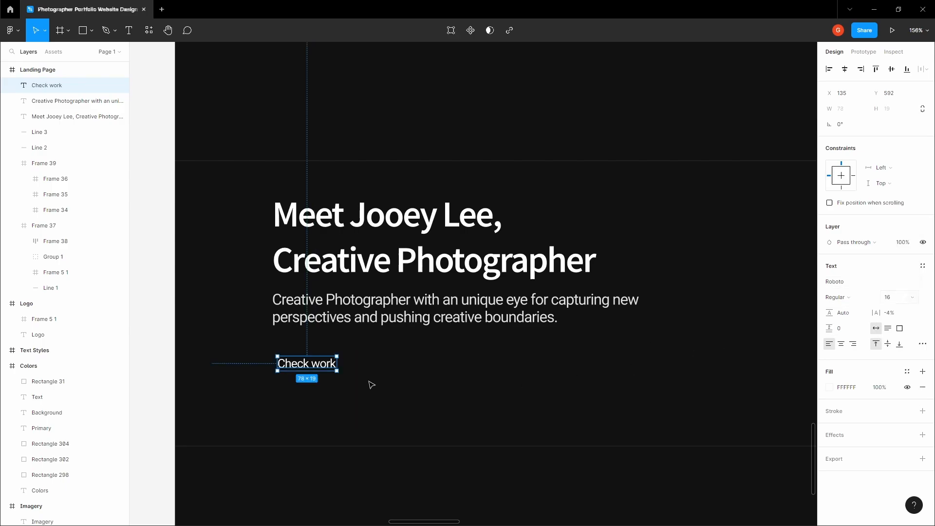
left_click_drag(305, 362, 315, 362)
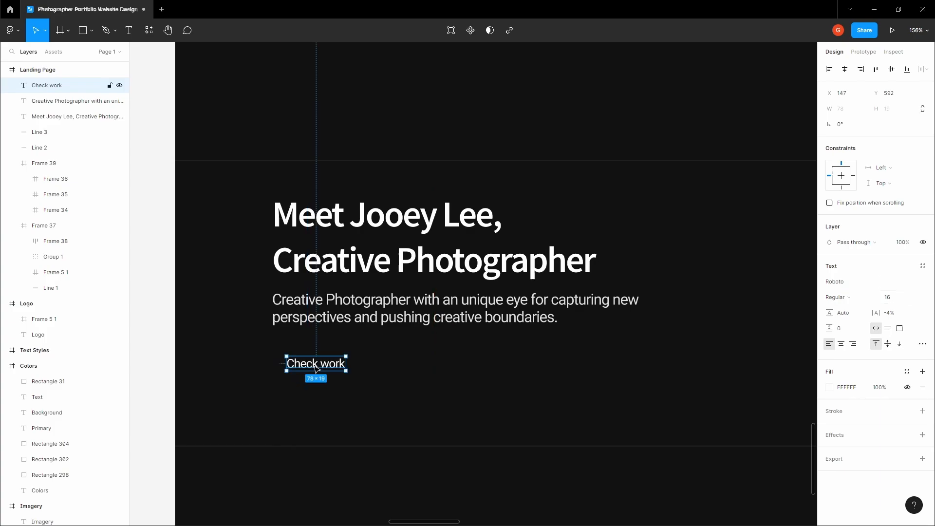
left_click_drag(315, 363, 324, 363)
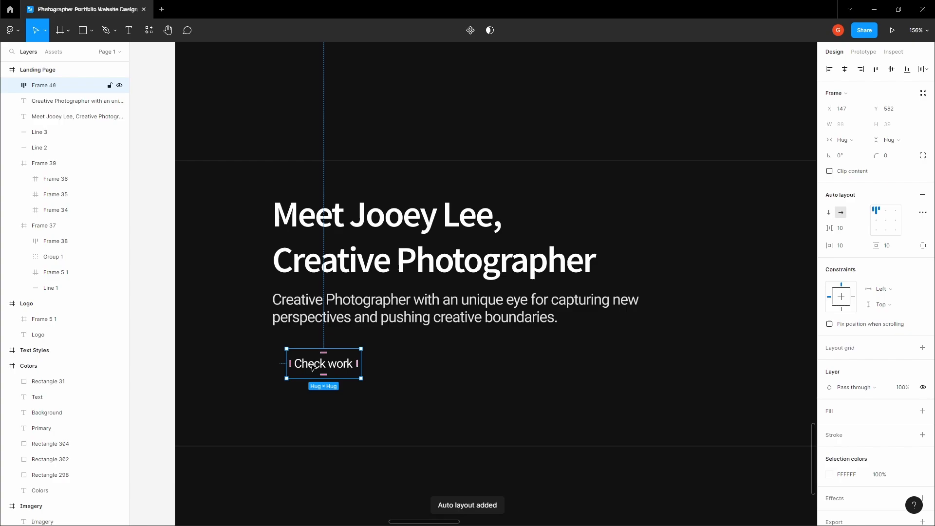
left_click(886, 246)
type("12")
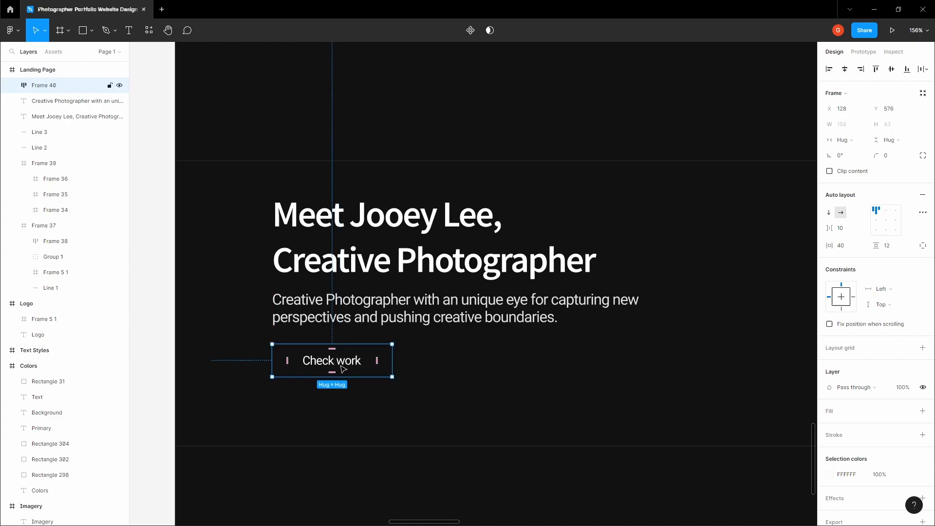
type("32")
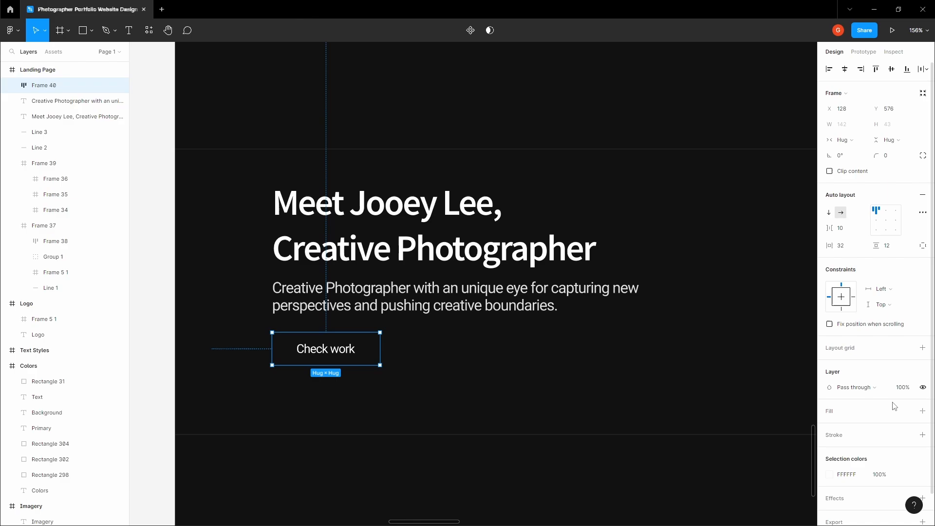
mouse_move(870, 424)
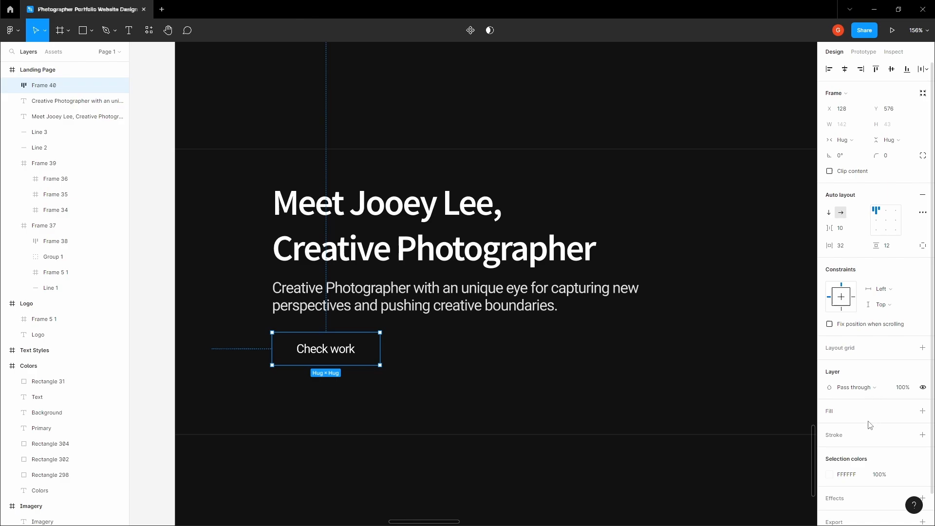
Give the button an E0E0E0 fill, 121212 label text and rounded corners.
left_click(921, 410)
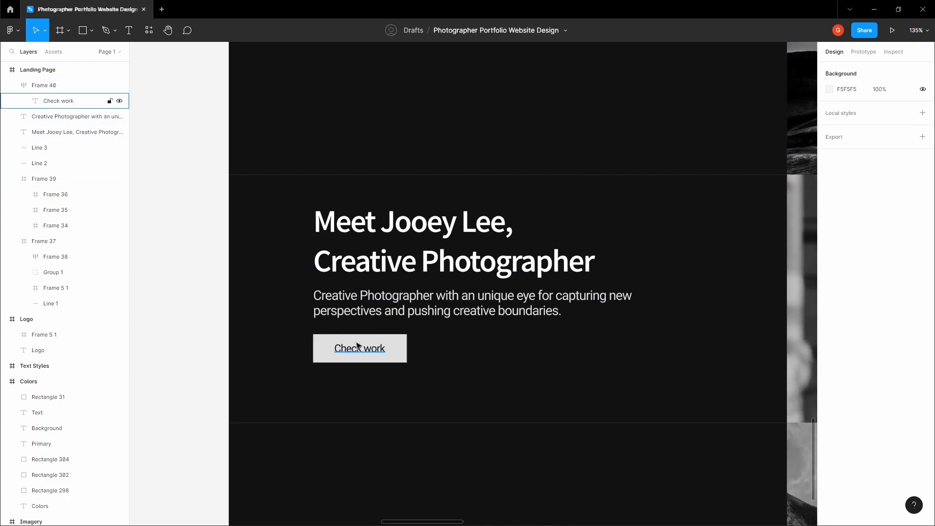
left_click(167, 30)
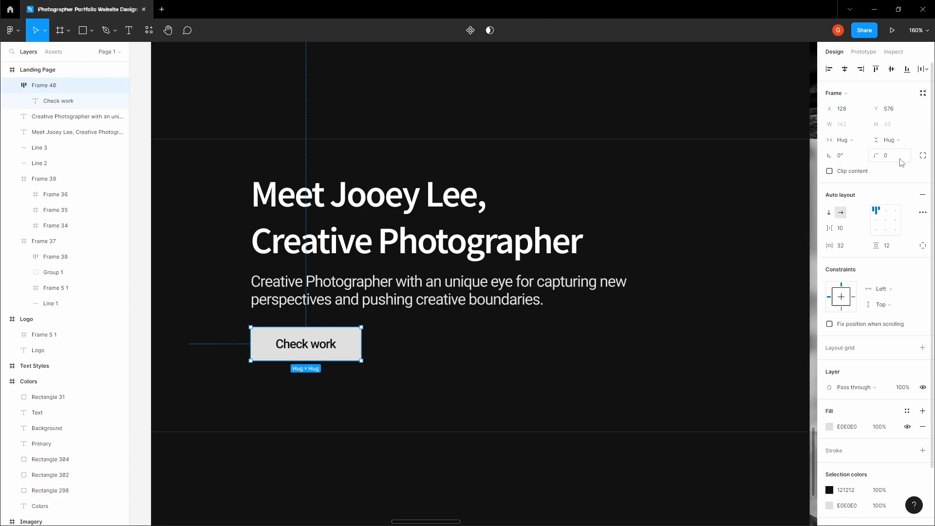
left_click(888, 155)
type("1")
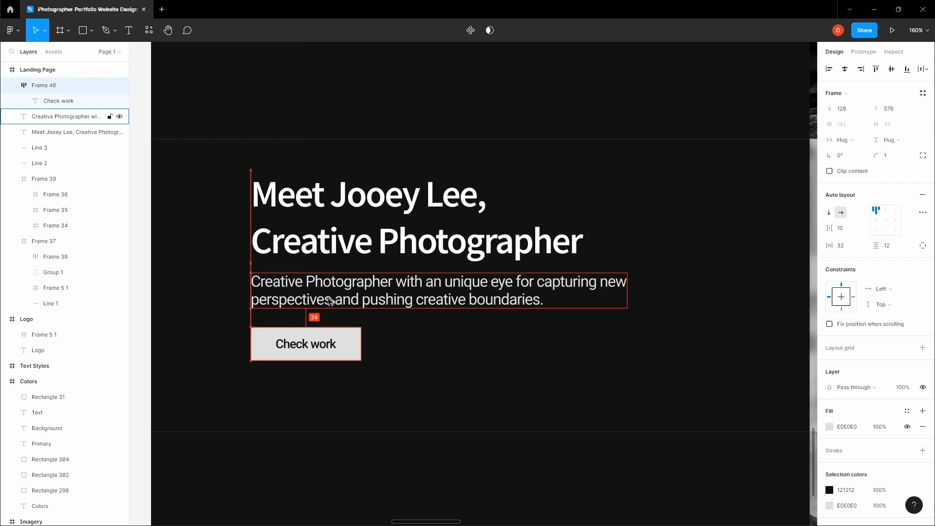
Group the headline, description and Check work button into Group 2.
left_click(305, 343)
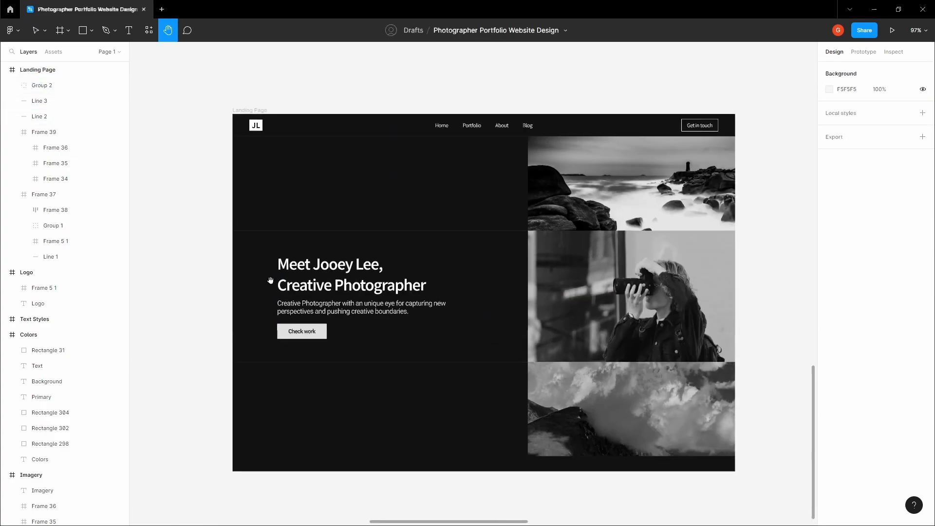
Move to the bottom of the page, drop the empty text layer and create Frame 41.
scroll("down", 3)
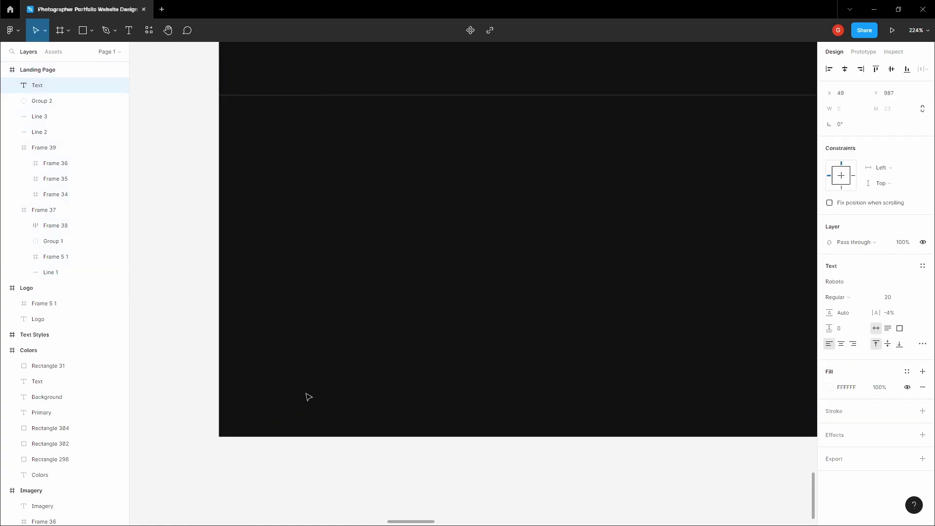
left_click(167, 30)
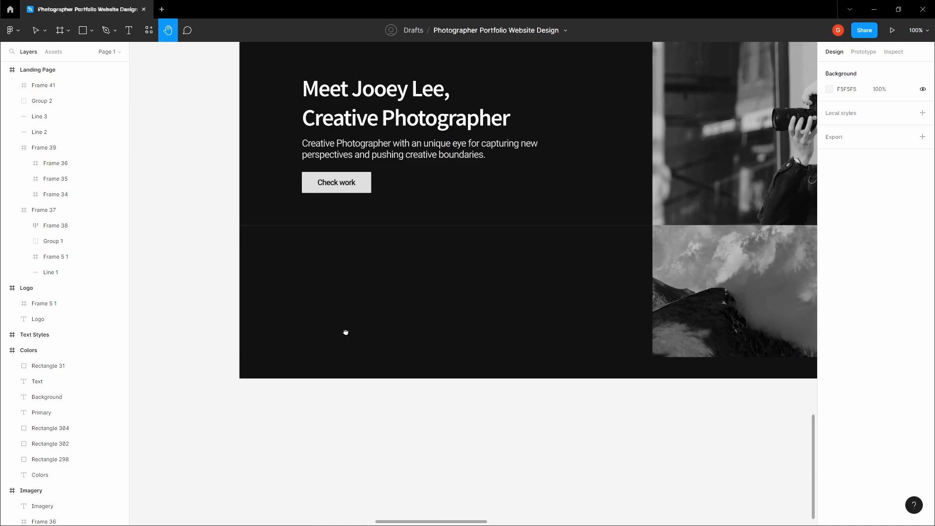
Draw a 44 px bar across the bottom of Frame 41 and set its width to 846/5 = 169.2.
left_click(59, 30)
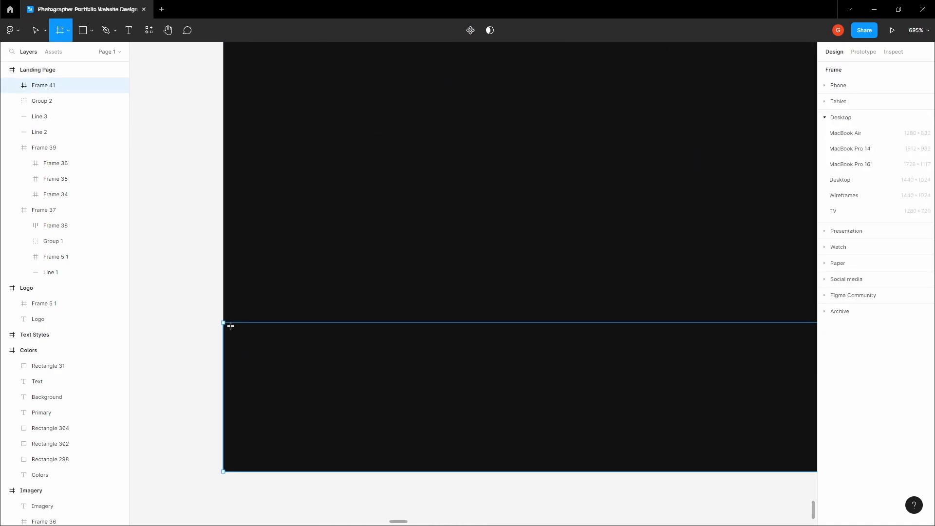
left_click_drag(223, 322, 288, 471)
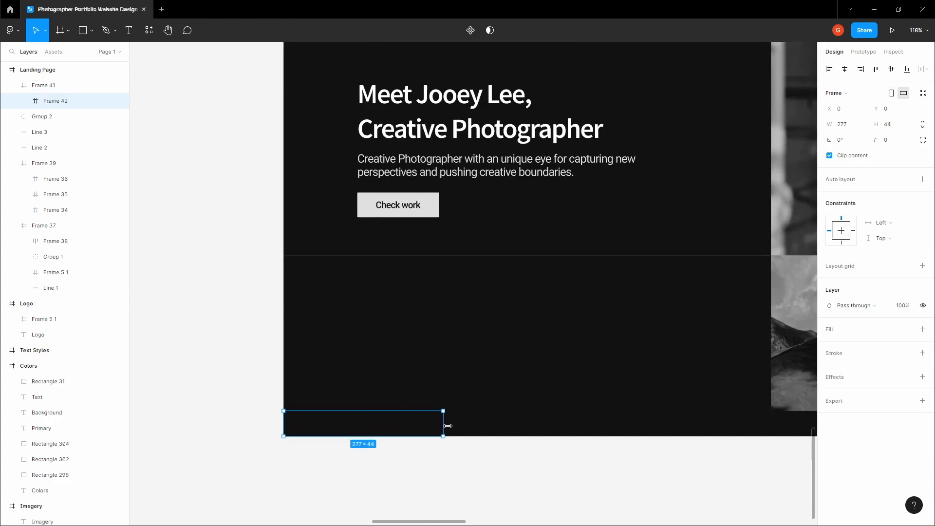
left_click_drag(444, 425, 769, 425)
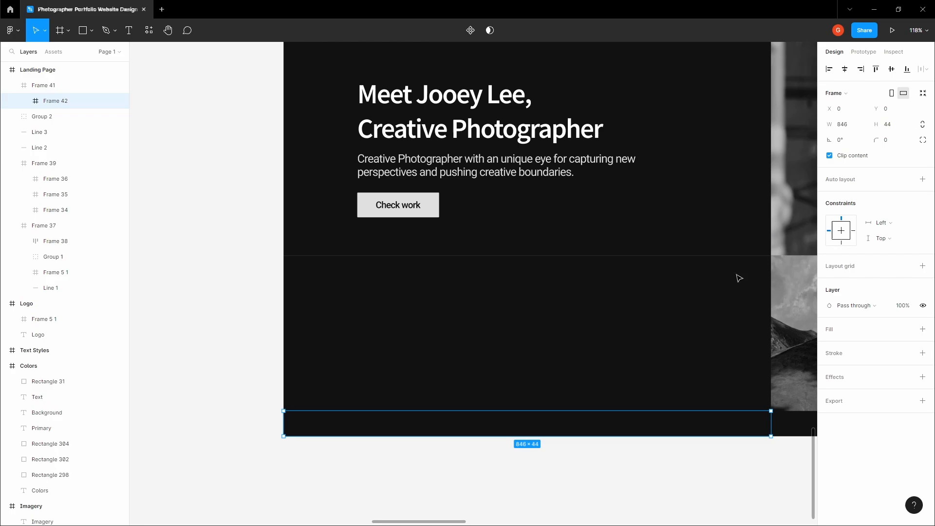
left_click(843, 125)
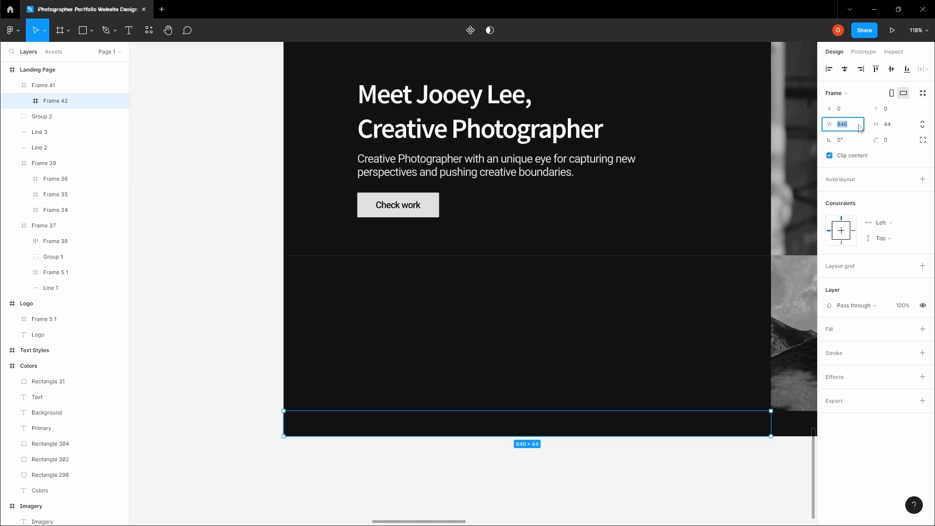
type("/")
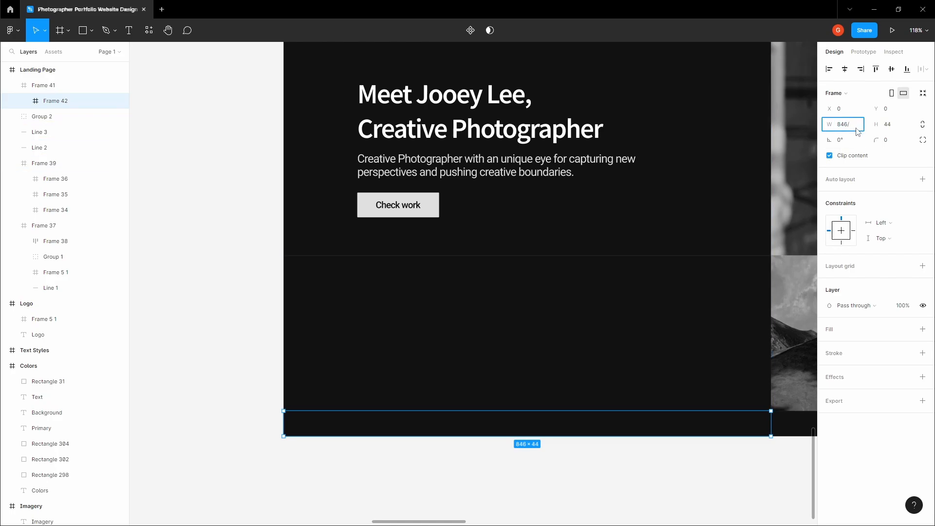
type("169.2")
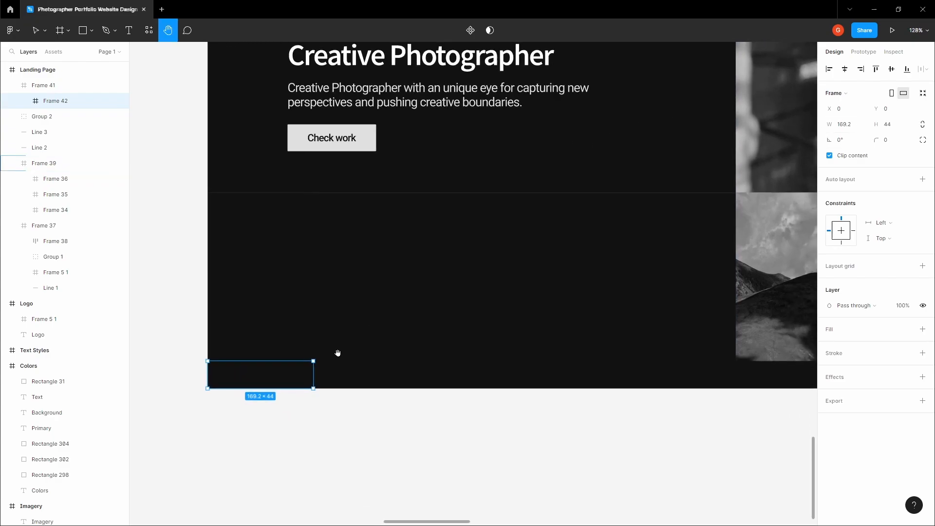
Duplicate the 169.2-wide frame and line the copies up side by side along the bar.
left_click(35, 31)
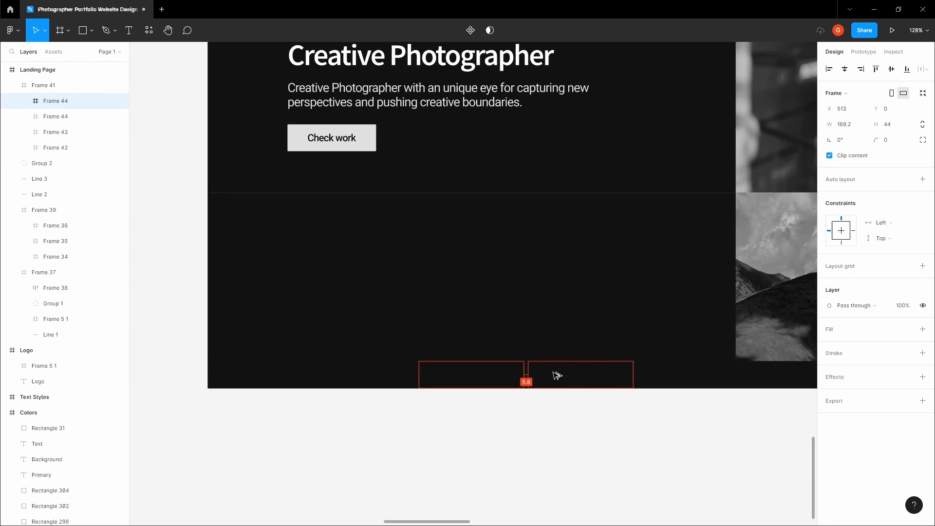
left_click_drag(557, 374, 655, 380)
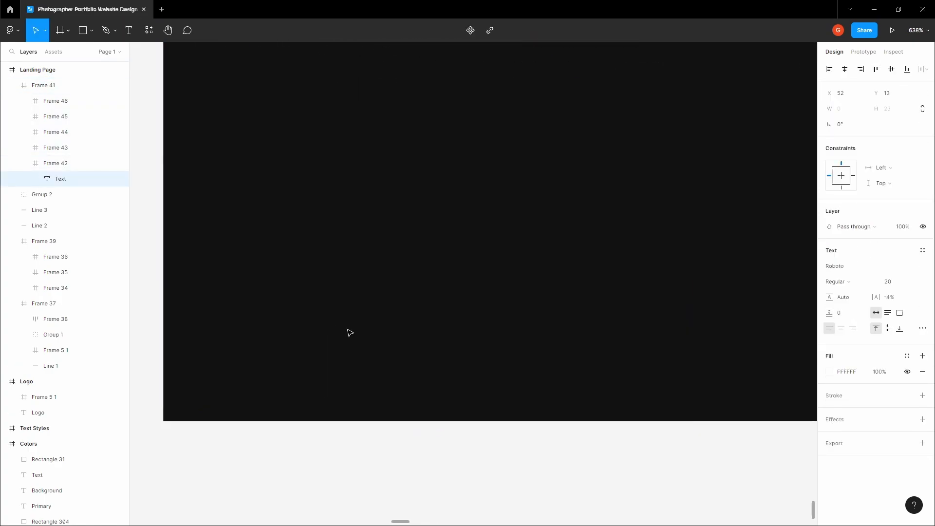
Add a centred 'Architecture' label in Source Sans Pro 14 inside the first category frame.
type("Architecture")
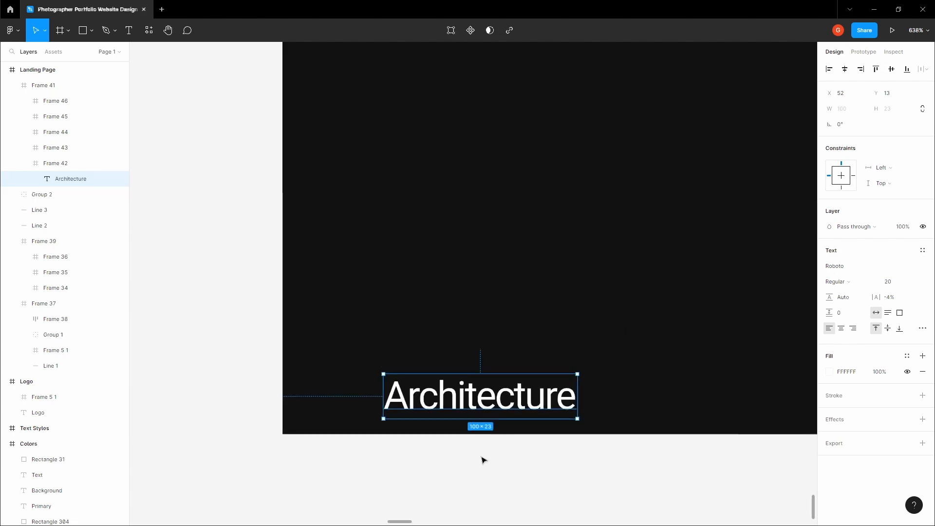
left_click(858, 266)
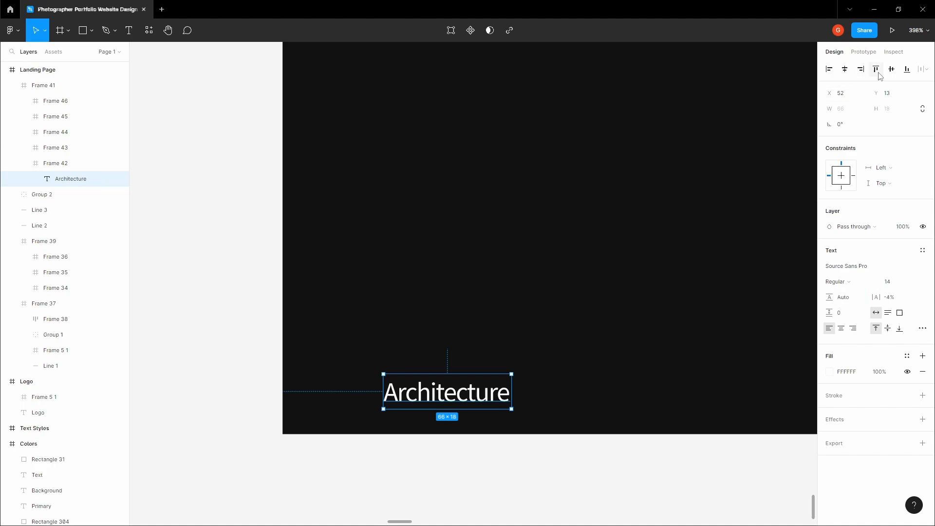
left_click(844, 68)
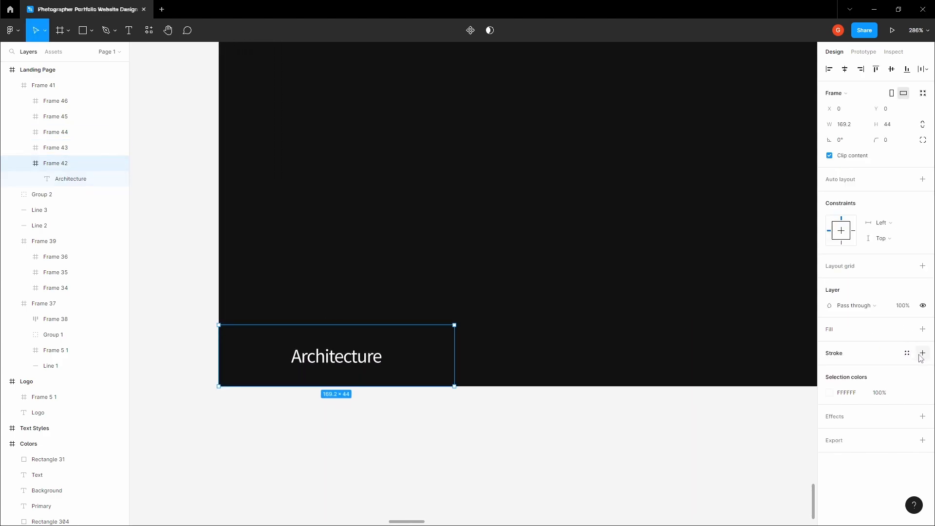
Give the Architecture frame a thin black stroke with custom side widths as a divider.
left_click(922, 352)
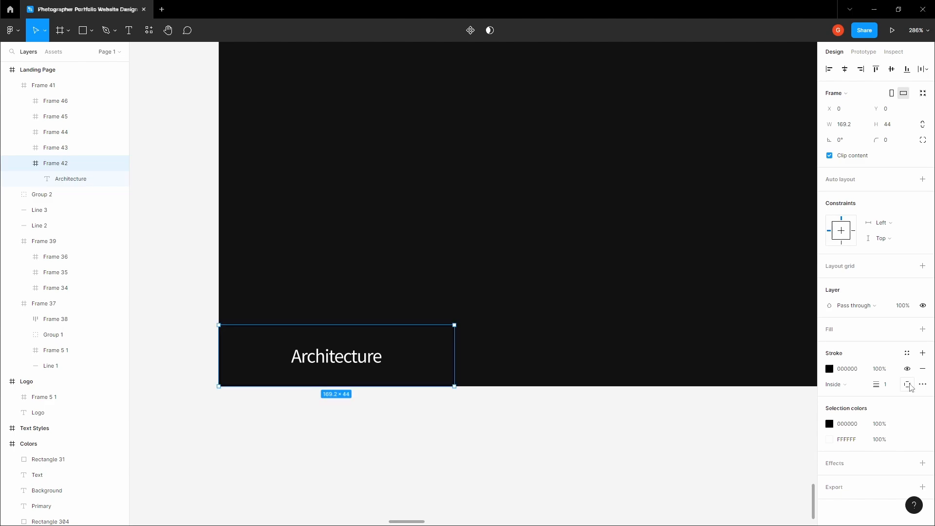
left_click(906, 385)
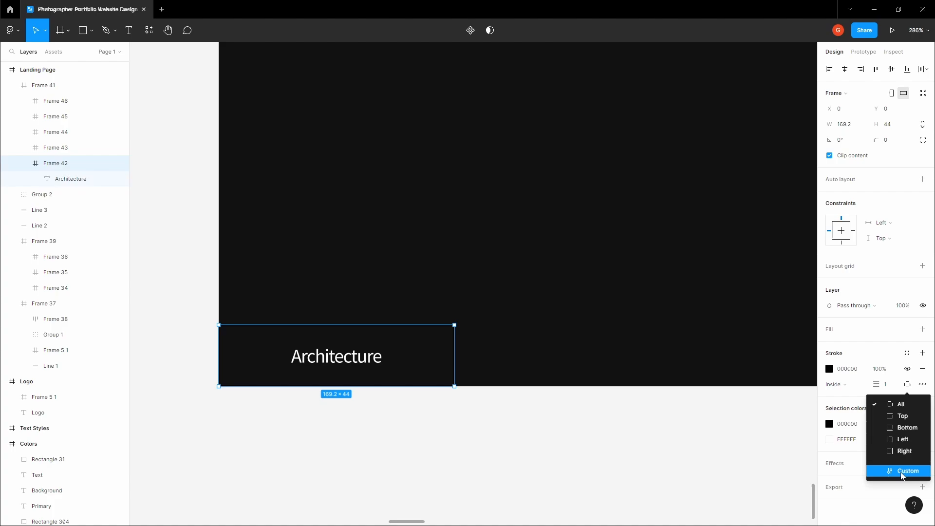
left_click(903, 471)
type("0")
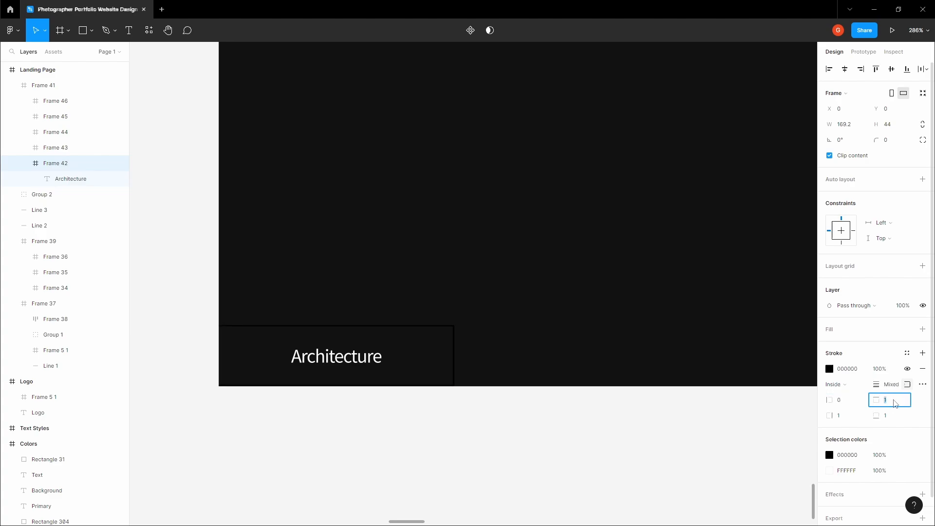
type("75")
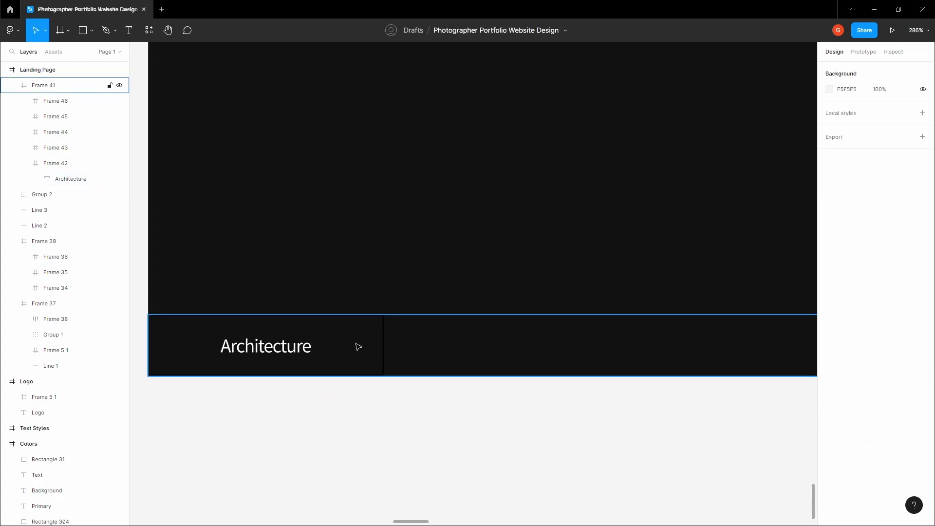
left_click(496, 345)
type("C")
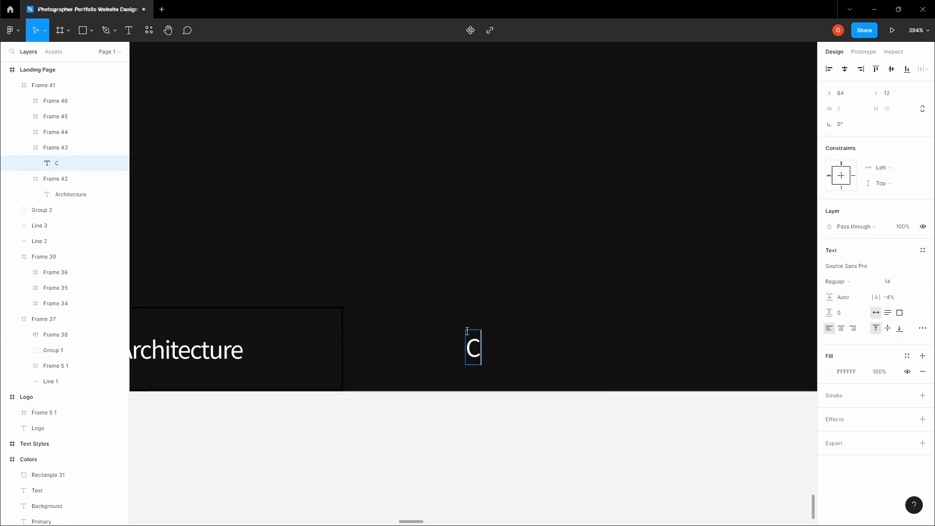
Label the second frame 'Cloudscape' and give it the same custom-side divider stroke.
type("loudscape")
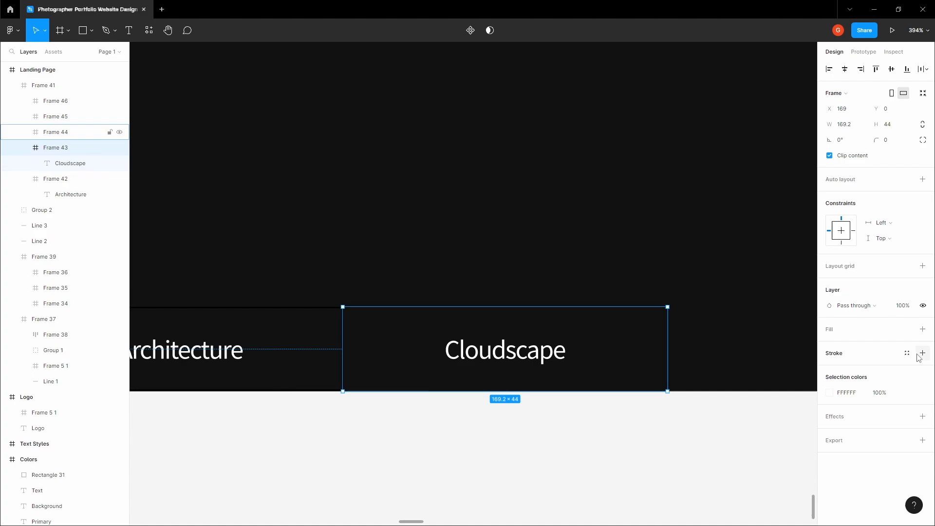
left_click(923, 352)
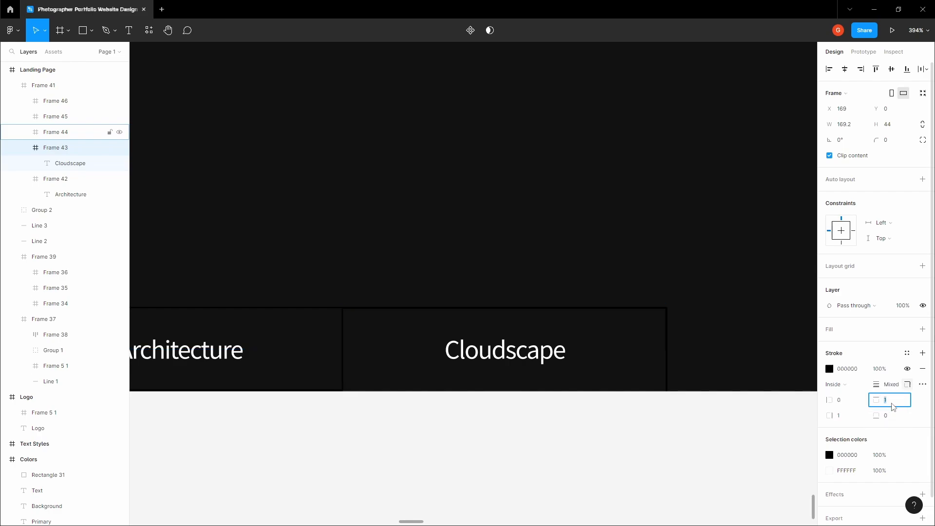
type("75")
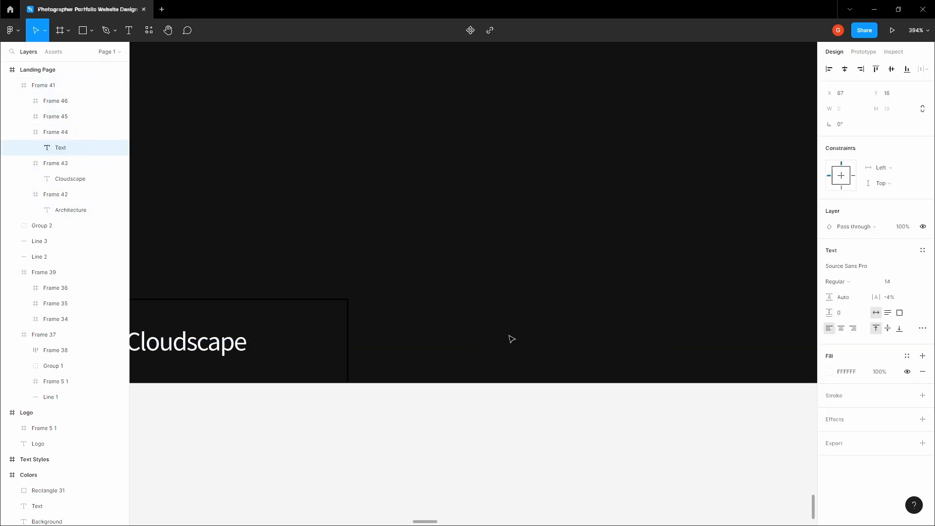
Label the third frame 'Astrophotography' and centre it within the frame.
type("Astrophot")
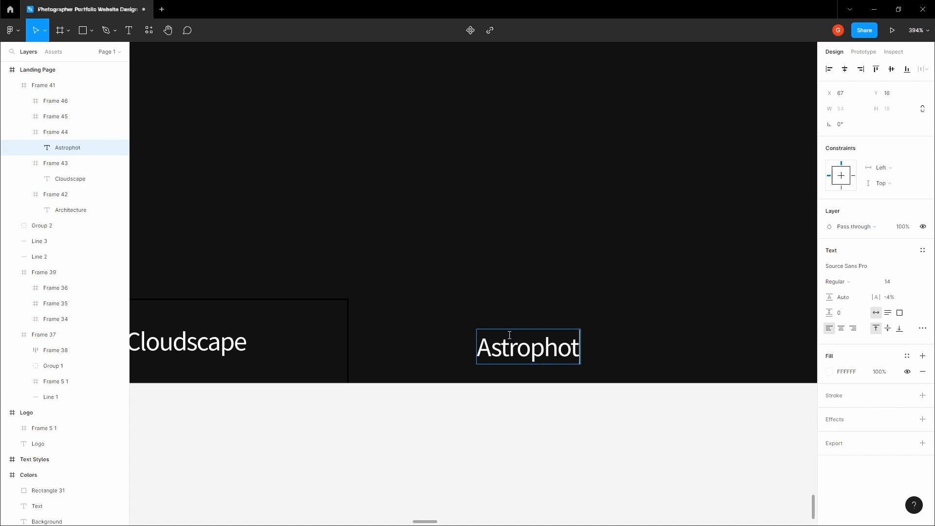
type("ography")
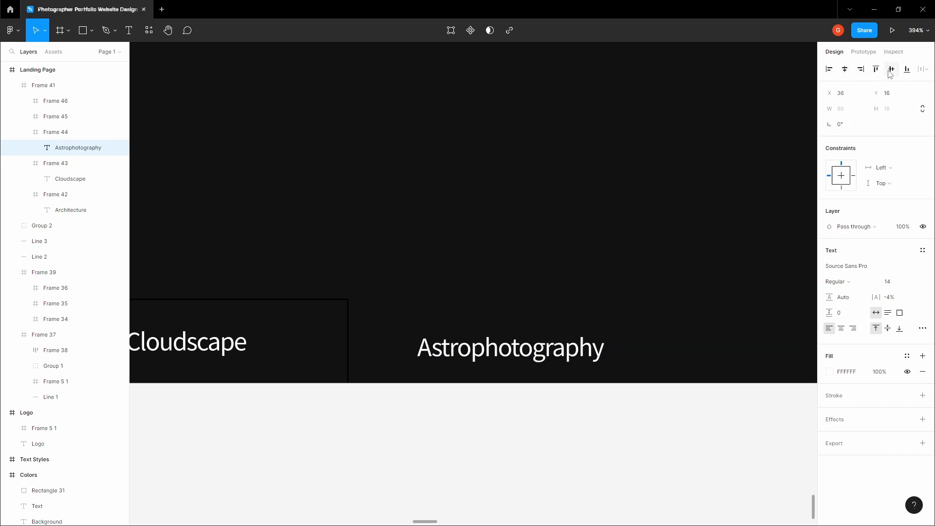
left_click(56, 132)
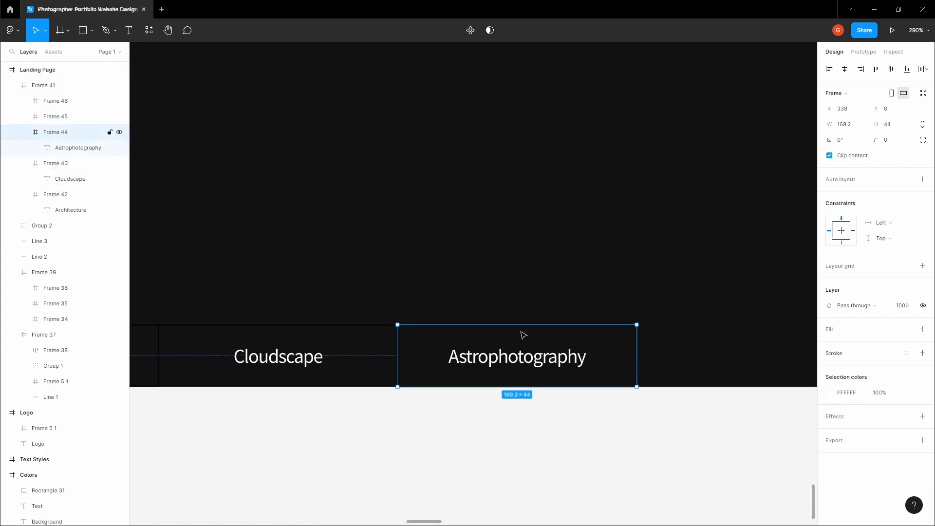
left_click(615, 431)
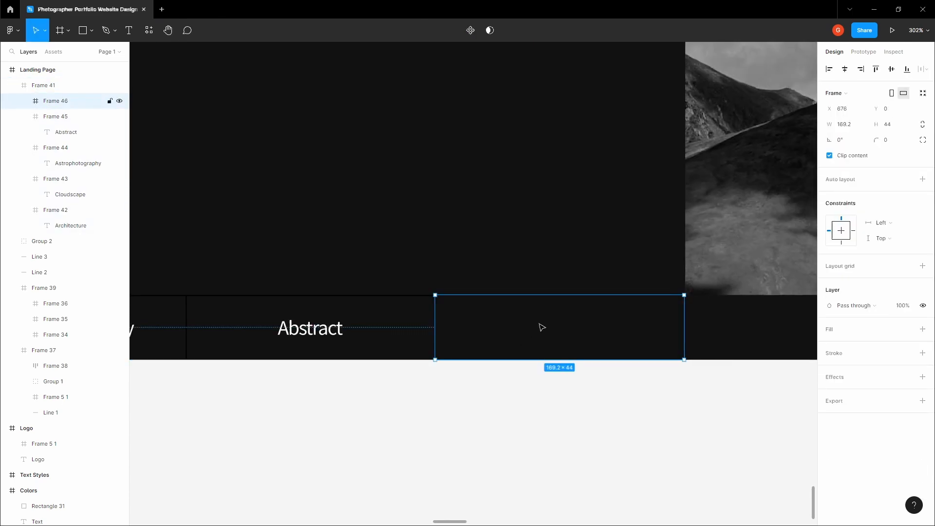
Label the last frame 'Black & White' so all five categories sit in divided frames.
left_click(167, 30)
type("B")
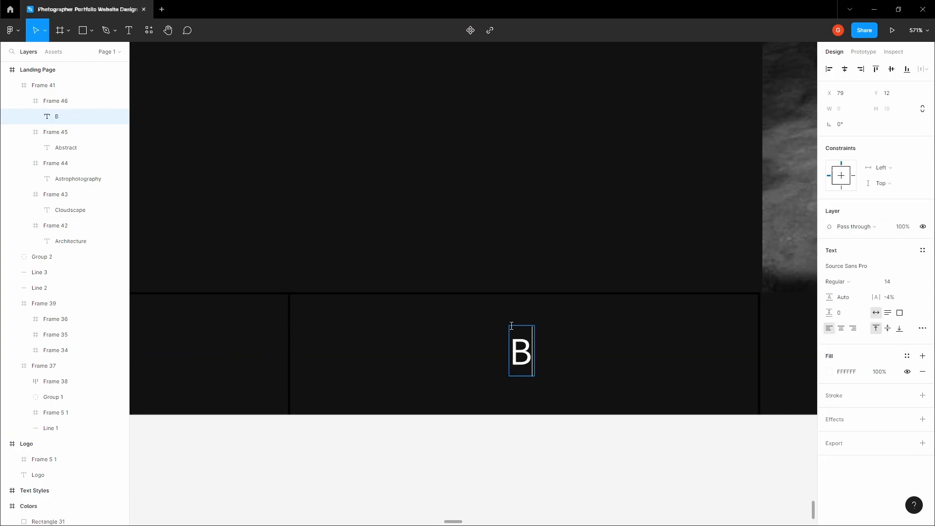
type("lack & White")
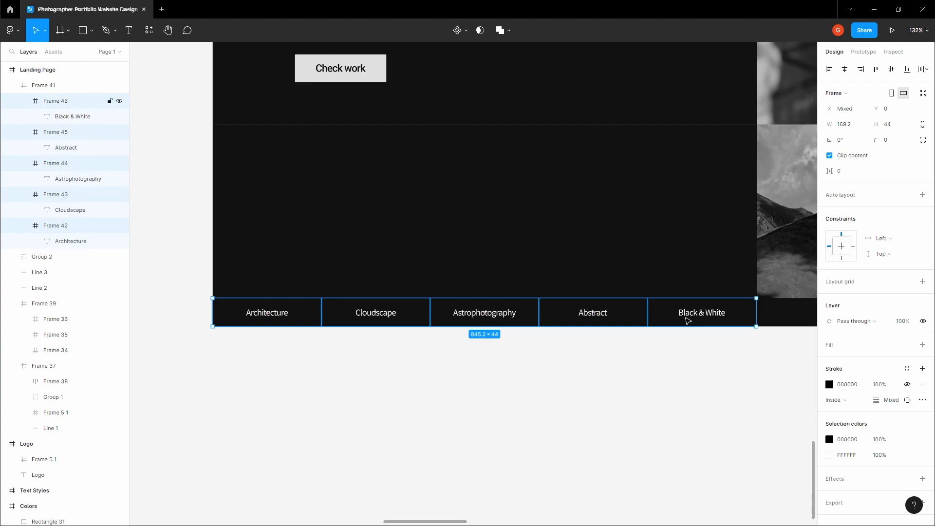
left_click(847, 384)
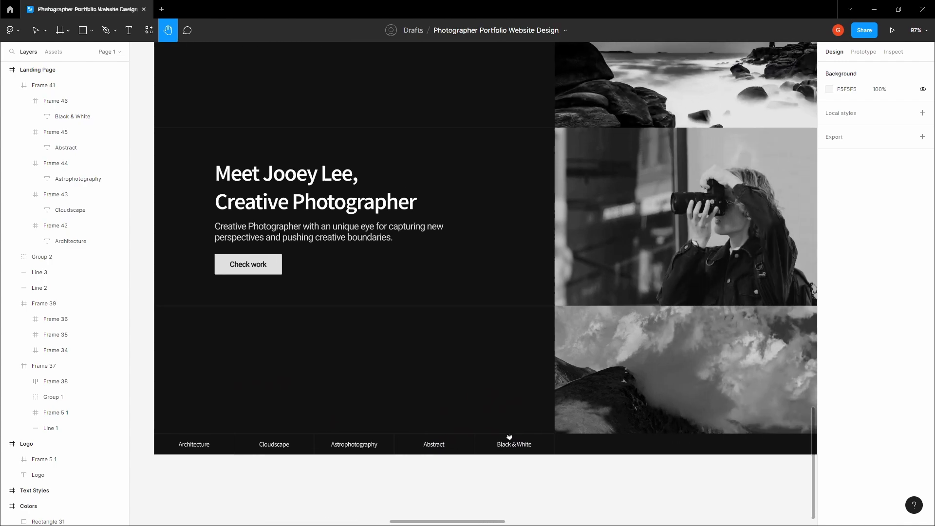
Draw a 552×44 dark frame in the strip beneath the cloud photo beside the category bar.
scroll("down", 3)
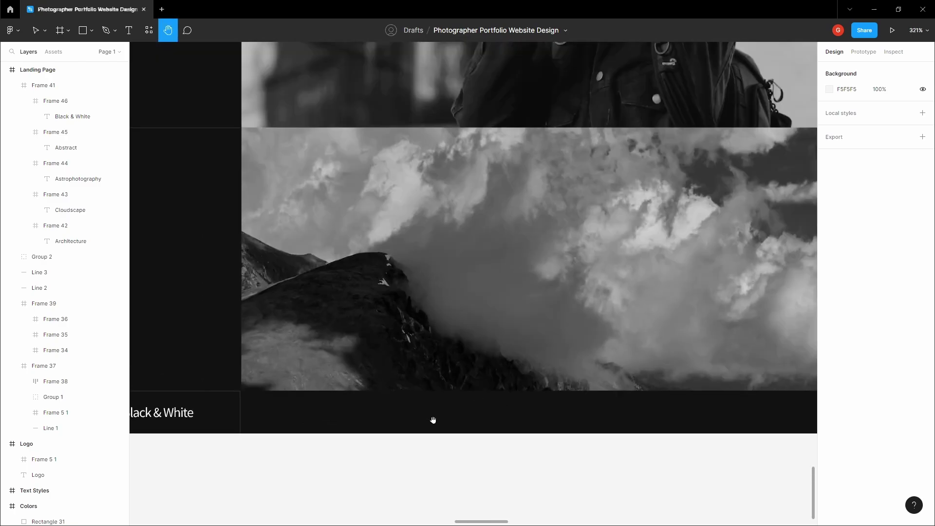
left_click(58, 30)
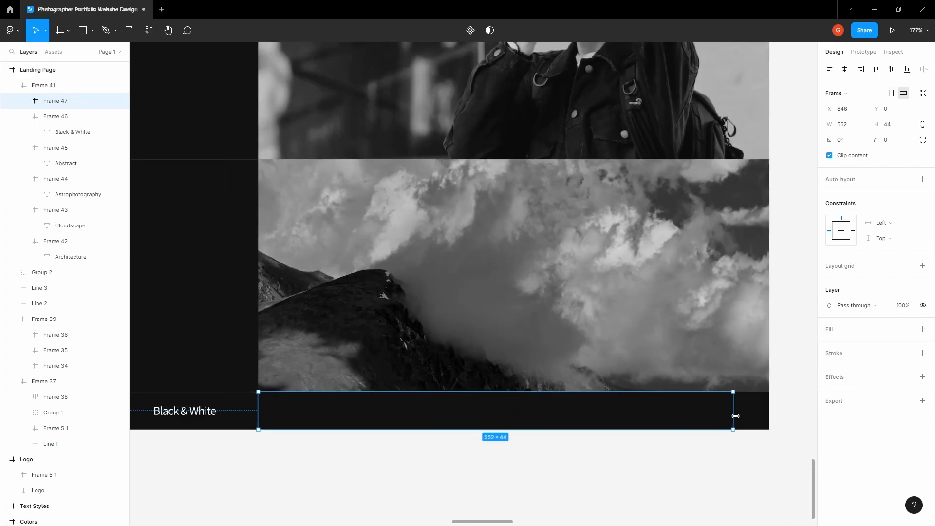
Make a 29×31 frame under the image and start a white text layer inside it for the slide number.
left_click_drag(732, 416, 769, 415)
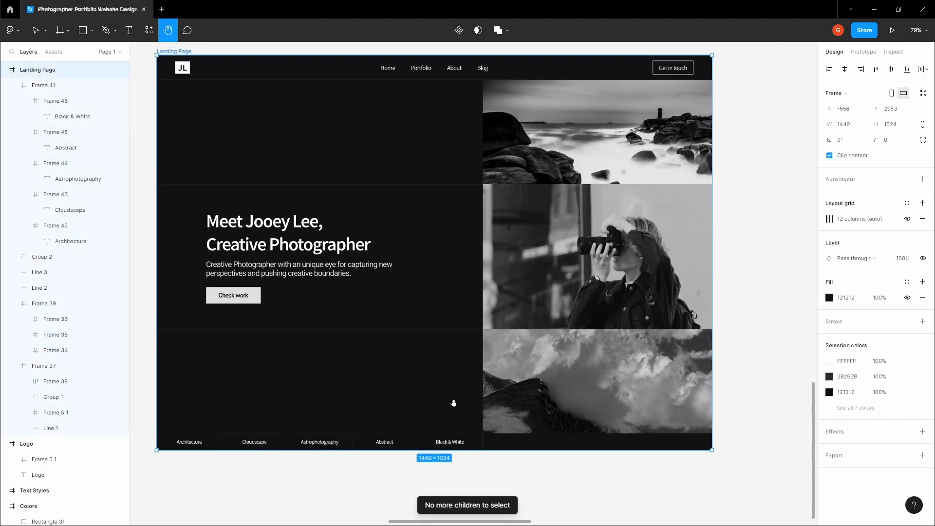
left_click(59, 31)
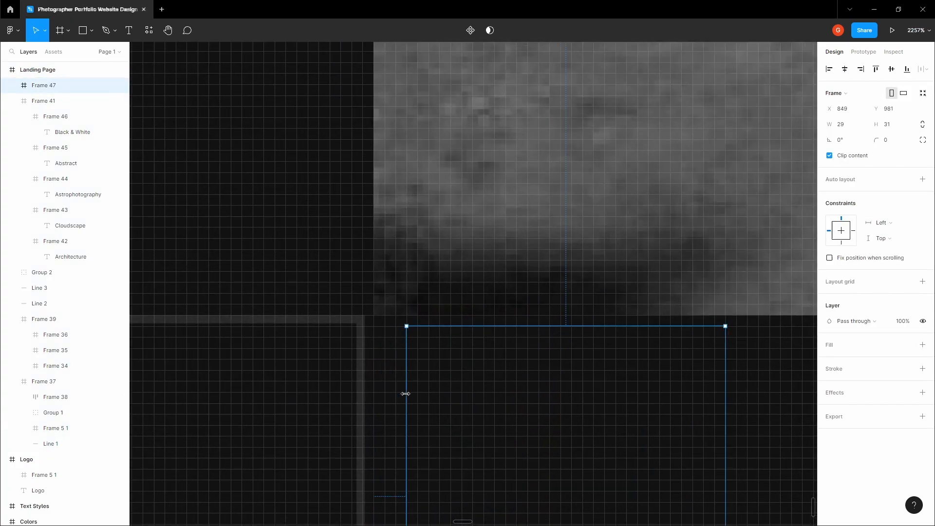
left_click(55, 117)
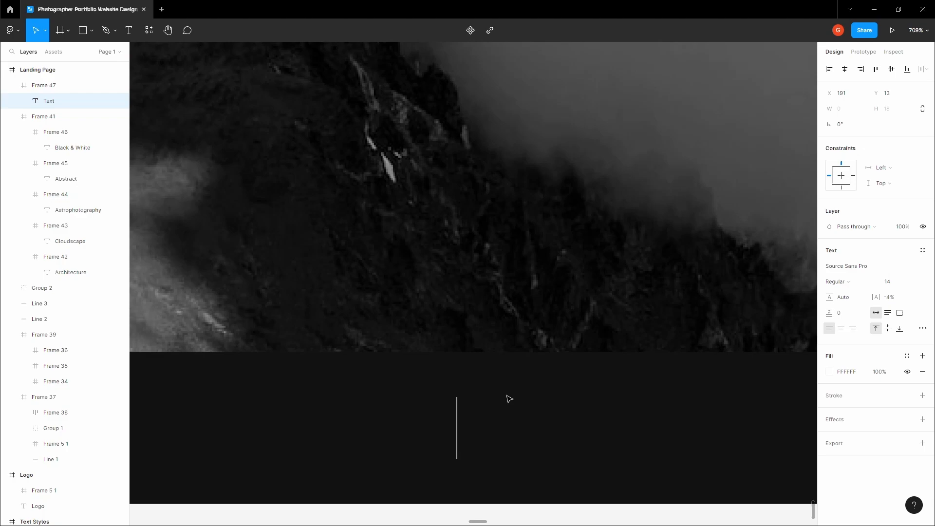
Enter 1 as the first slide number label in Frame 47.
type("1")
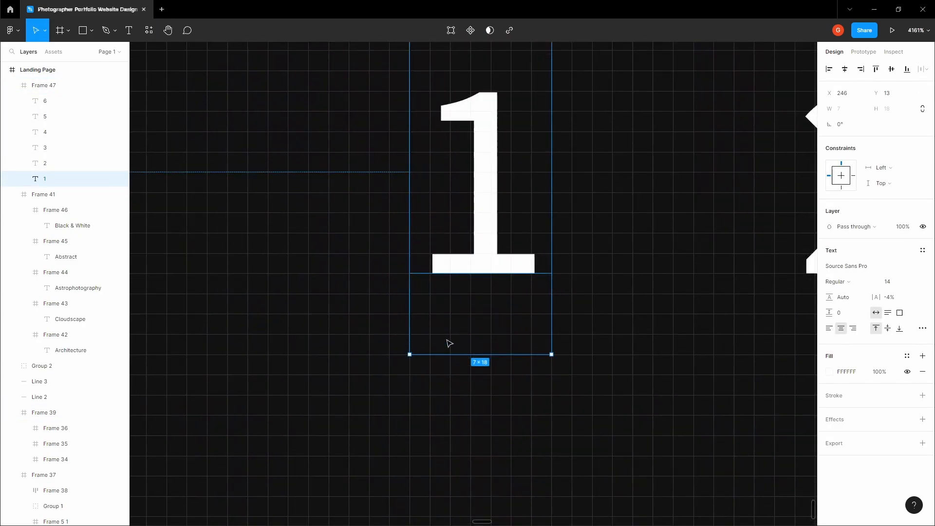
Draw a short FFFFFF line under the 1 and give it Round end caps.
left_click(83, 30)
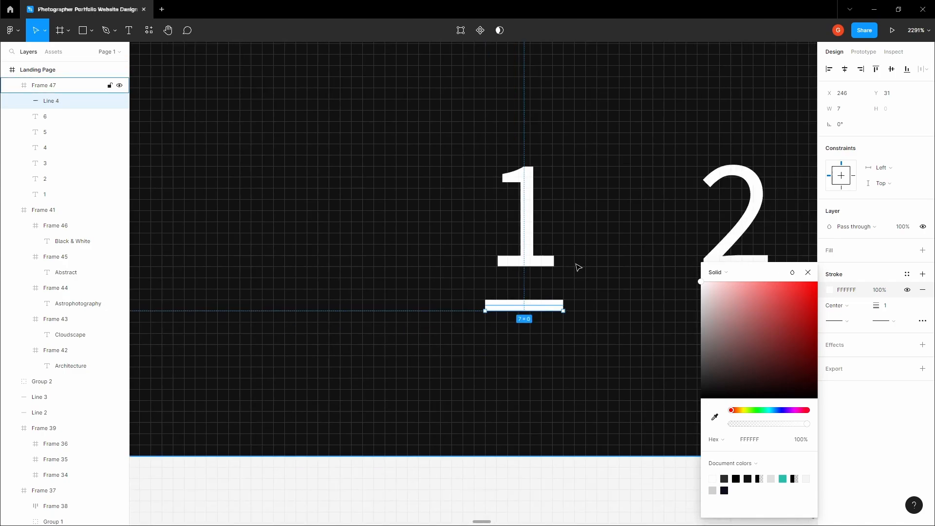
left_click(836, 321)
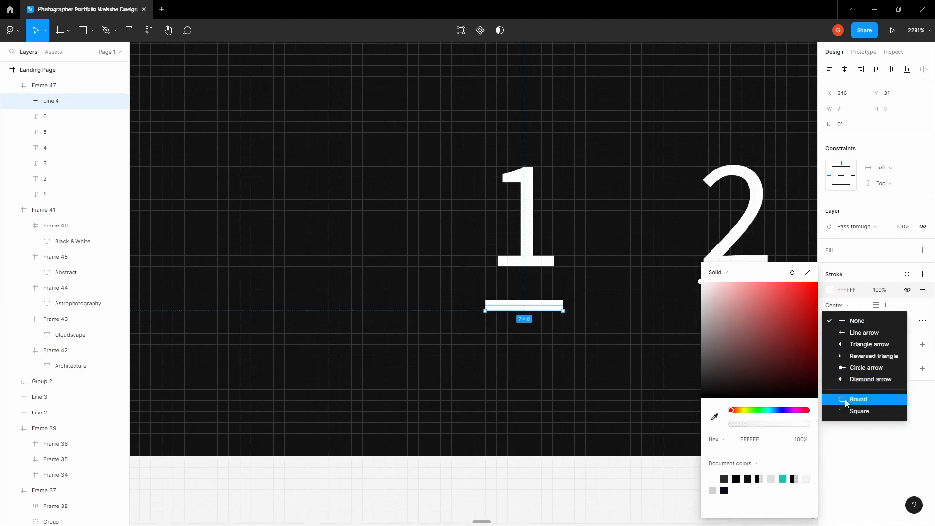